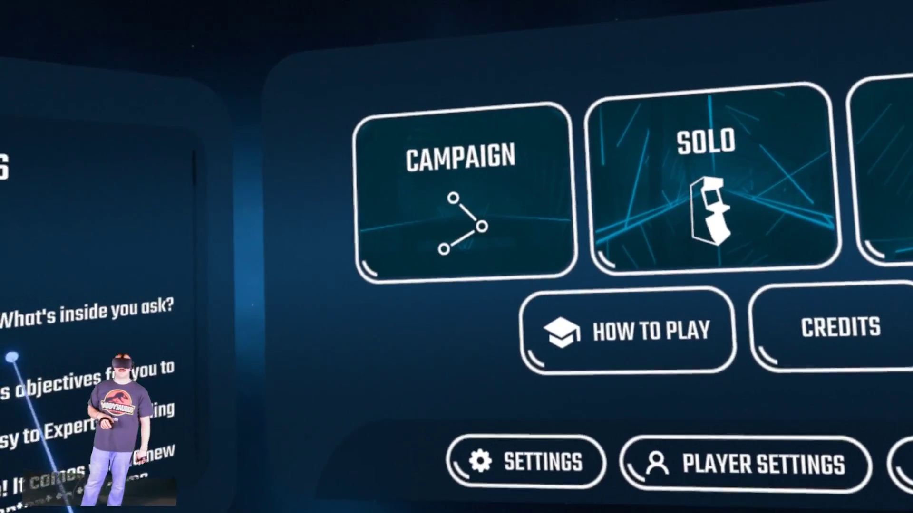
# Look over the unmodded Beat Saber main menu and point at Solo
pyautogui.click(460, 154)
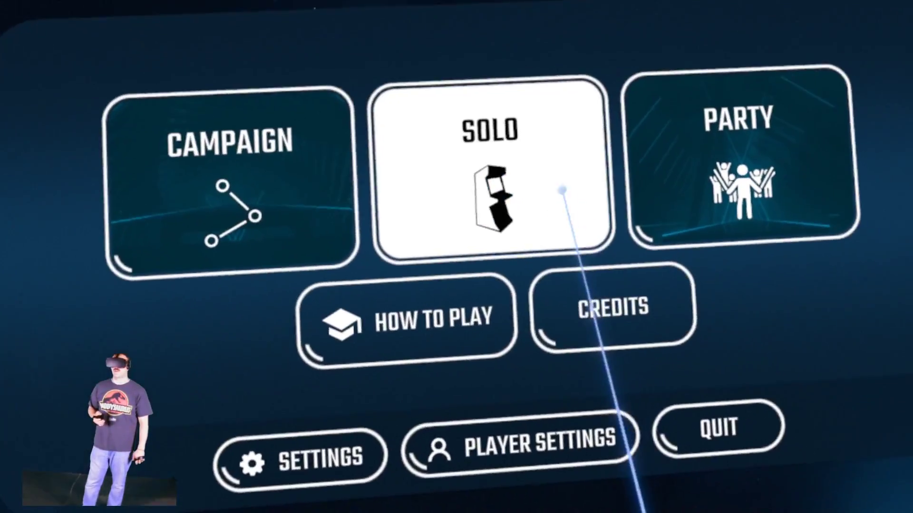
pyautogui.click(489, 169)
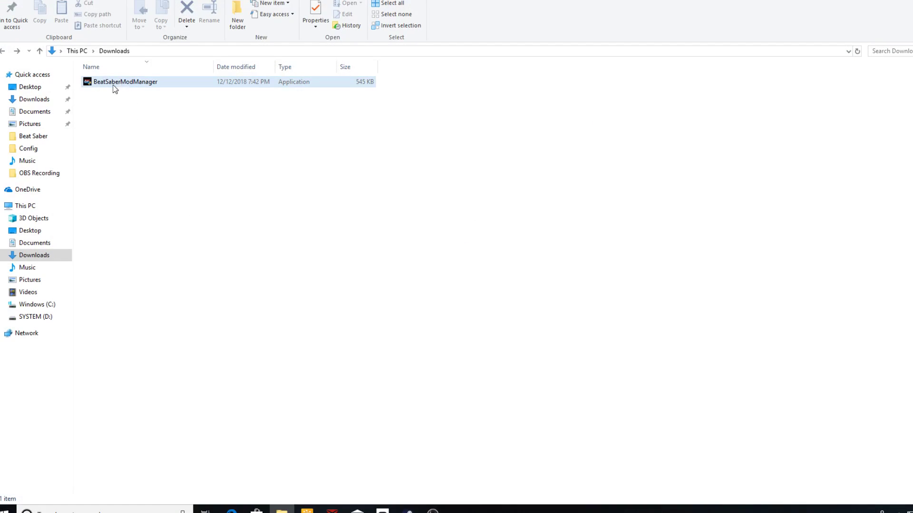
pyautogui.moveTo(105, 87)
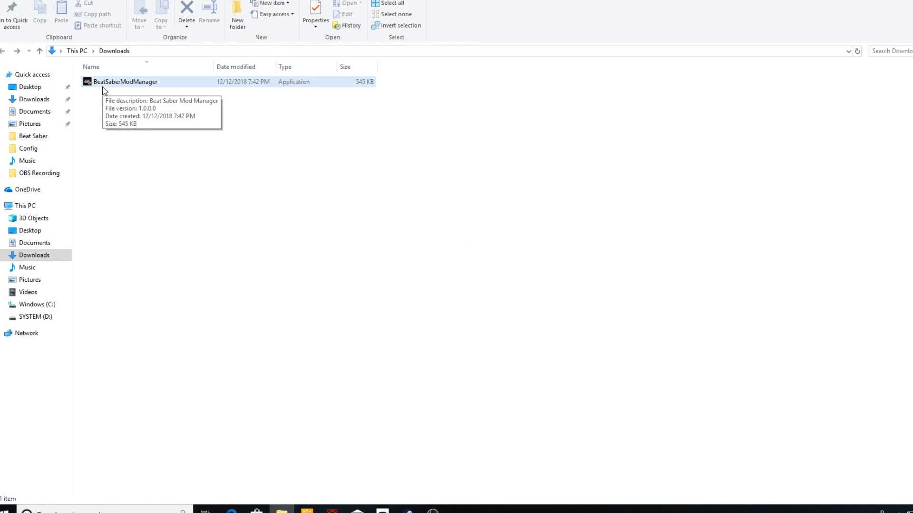
# Launch the downloaded BeatSaberModManager and allow it past the UAC prompt
pyautogui.doubleClick(126, 81)
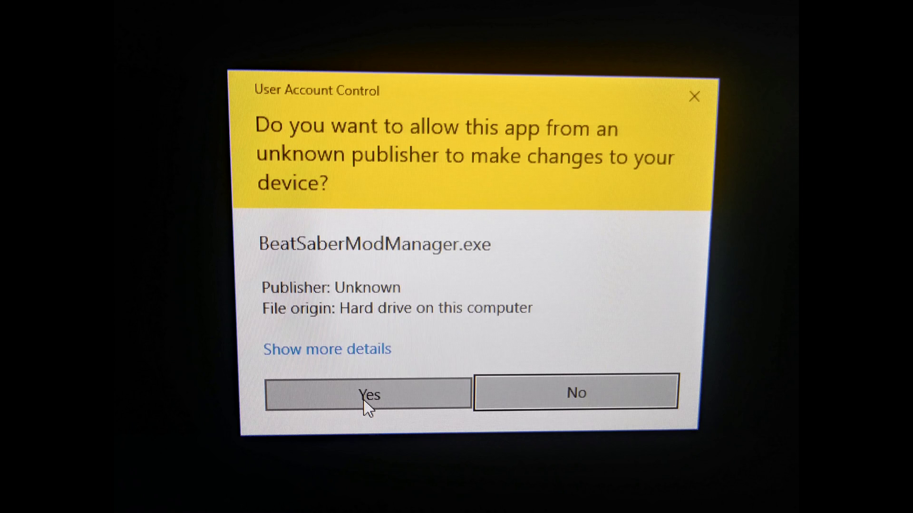
pyautogui.click(367, 393)
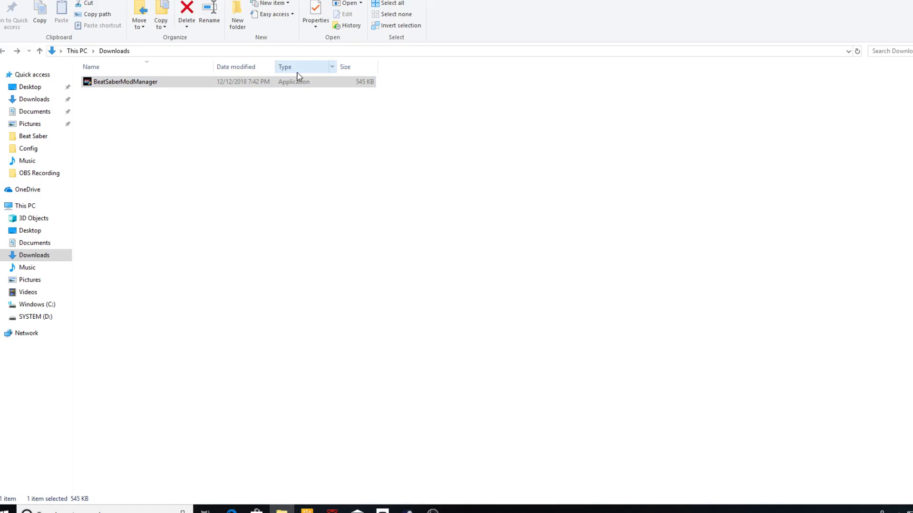
pyautogui.doubleClick(124, 82)
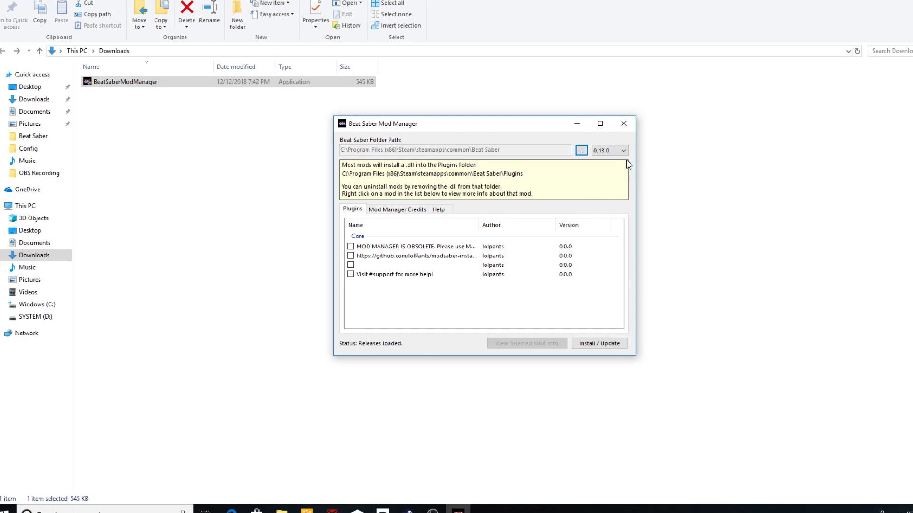
pyautogui.click(416, 256)
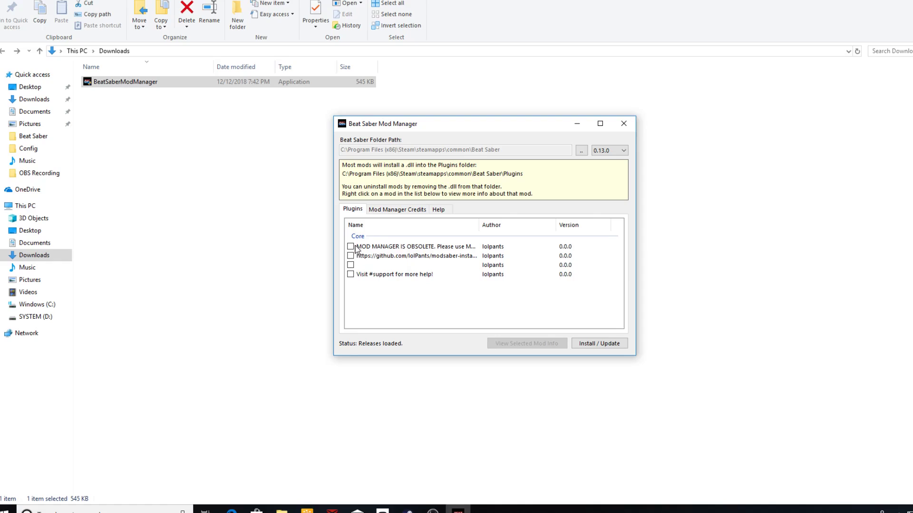
# Tick and untick the obsolete-manager notice entries, leaving them all unticked
pyautogui.click(350, 246)
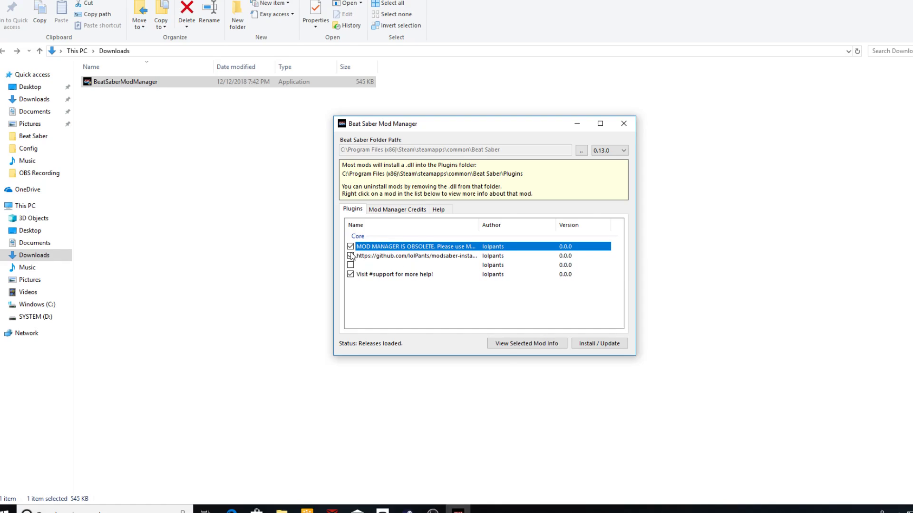
pyautogui.click(408, 274)
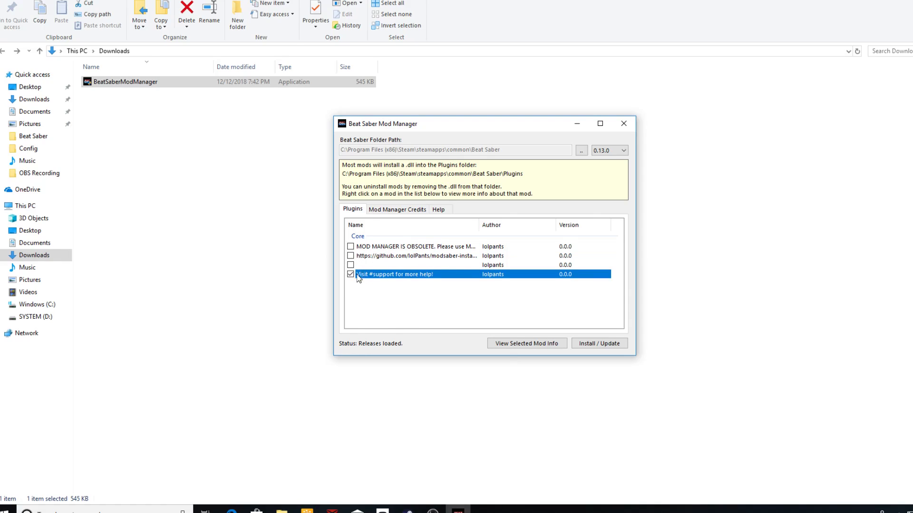
pyautogui.click(350, 273)
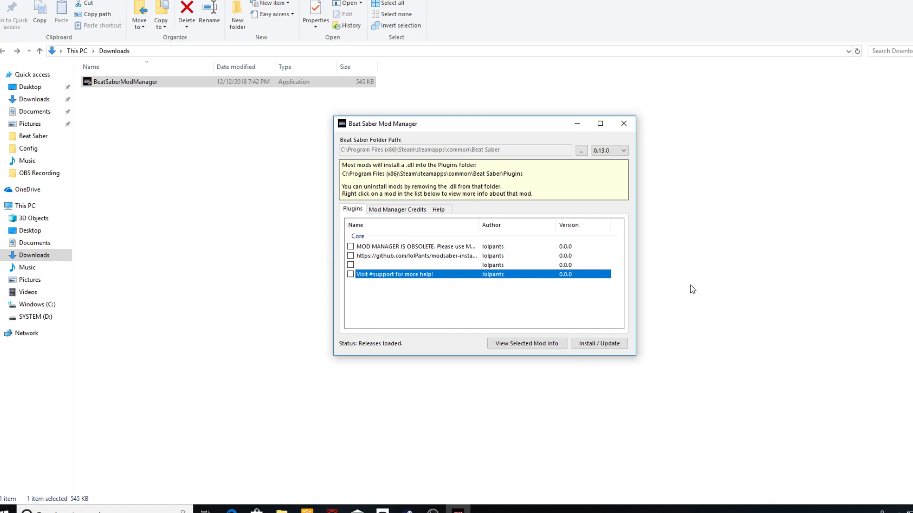
pyautogui.moveTo(596, 275)
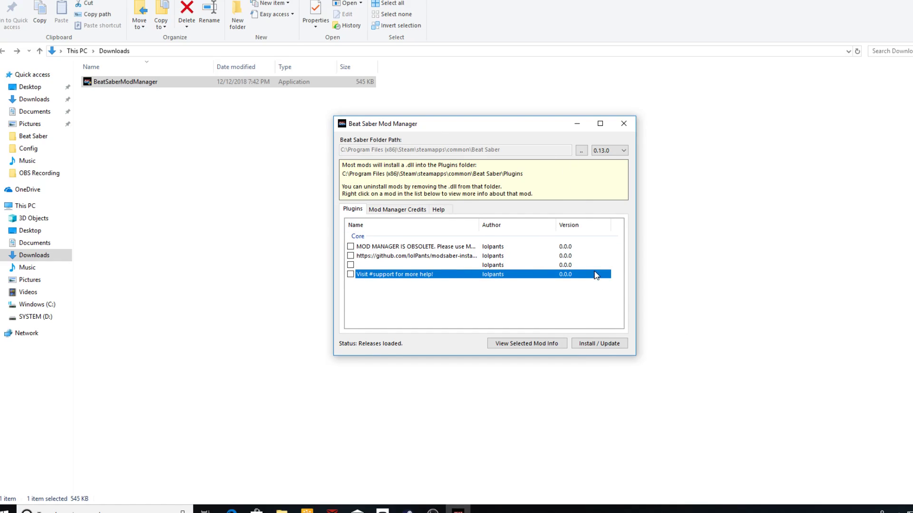
pyautogui.moveTo(481, 250)
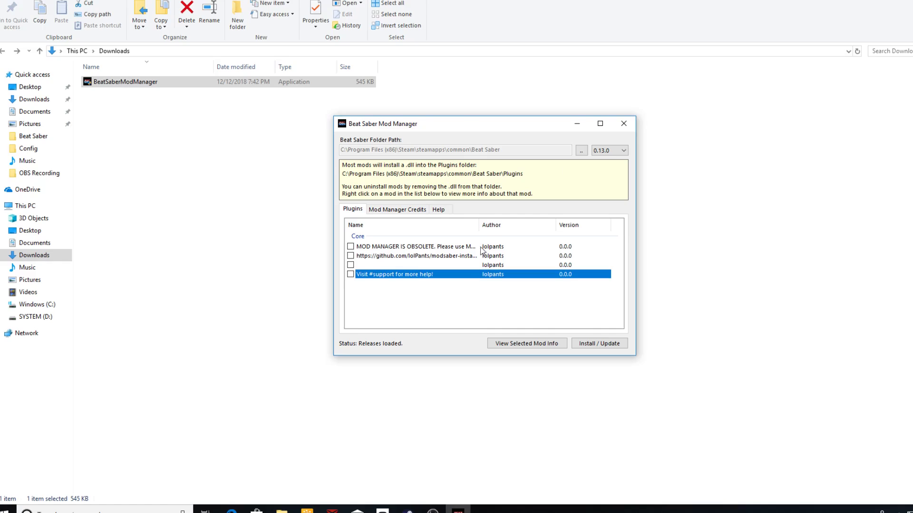
pyautogui.moveTo(600, 123)
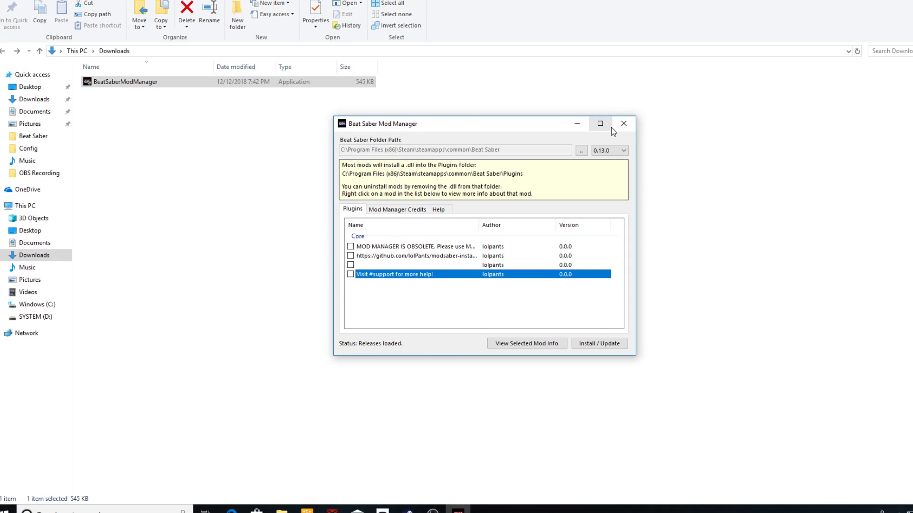
pyautogui.moveTo(623, 124)
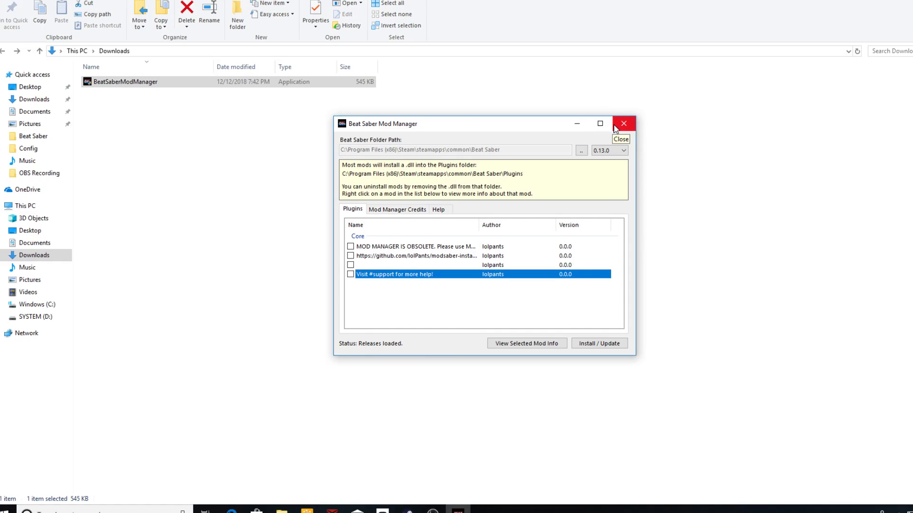
# Close the obsolete manager and go to the ModSaber Installer release page on GitHub
pyautogui.click(624, 123)
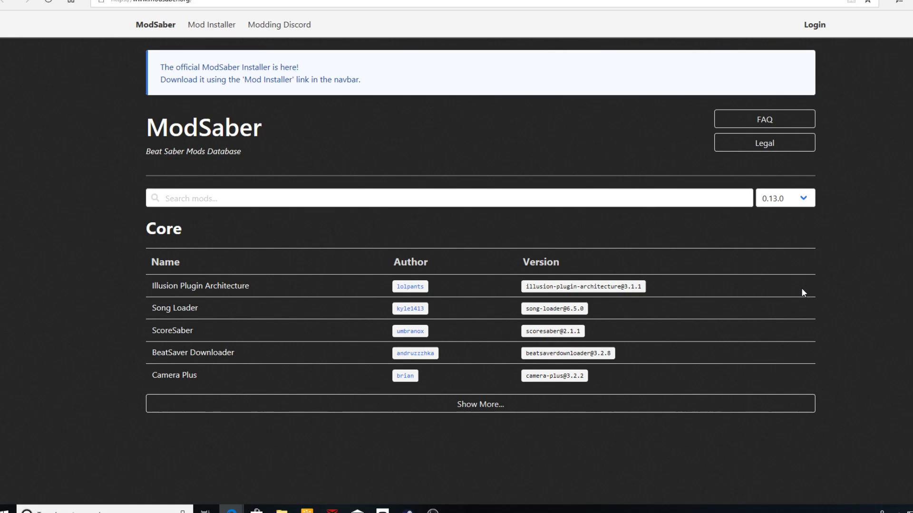
pyautogui.moveTo(211, 25)
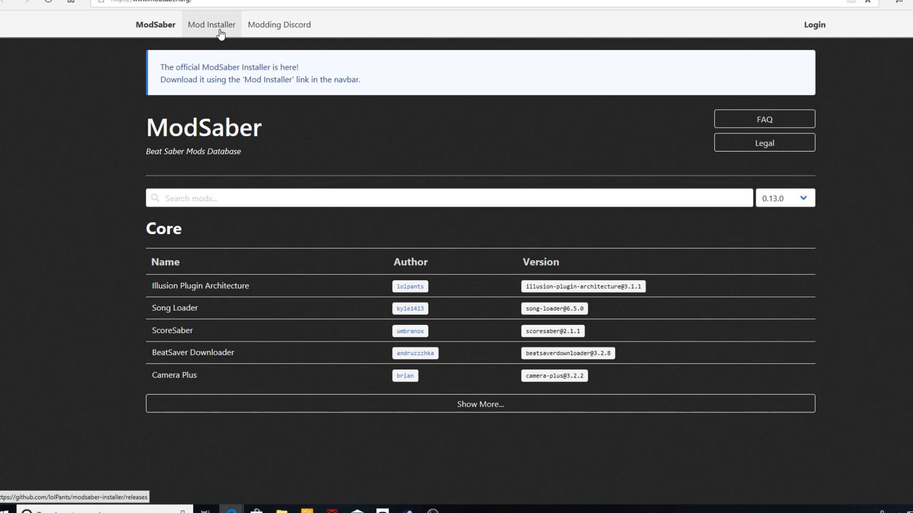
pyautogui.click(211, 24)
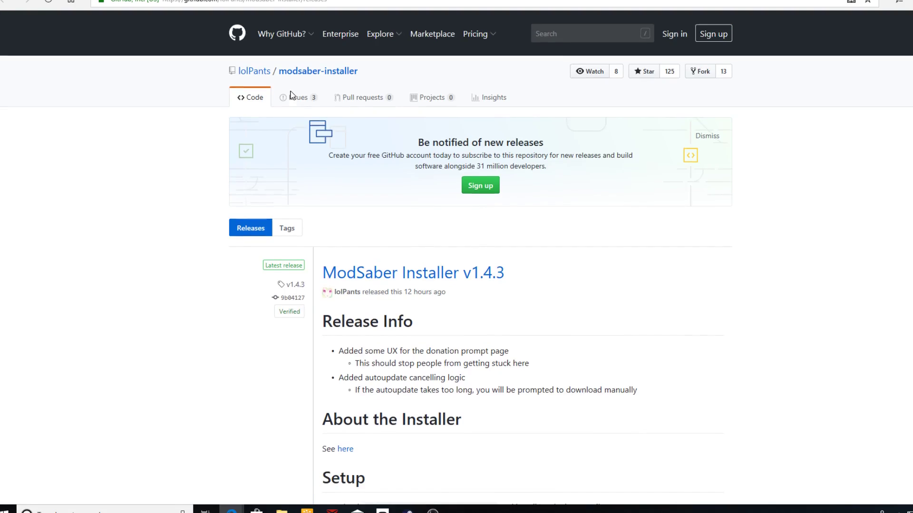
pyautogui.scroll(-3)
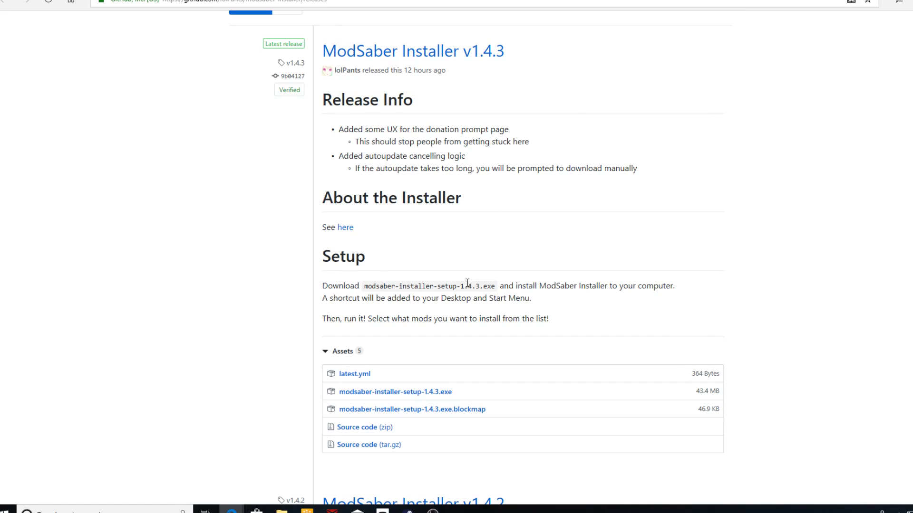
pyautogui.moveTo(418, 389)
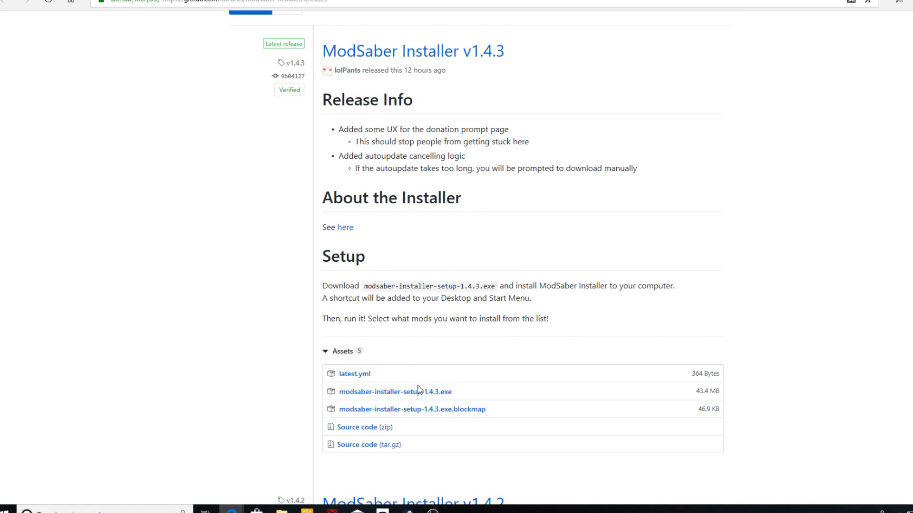
# Download modsaber-installer-setup-1.4.3.exe and run it from the download bar
pyautogui.click(395, 391)
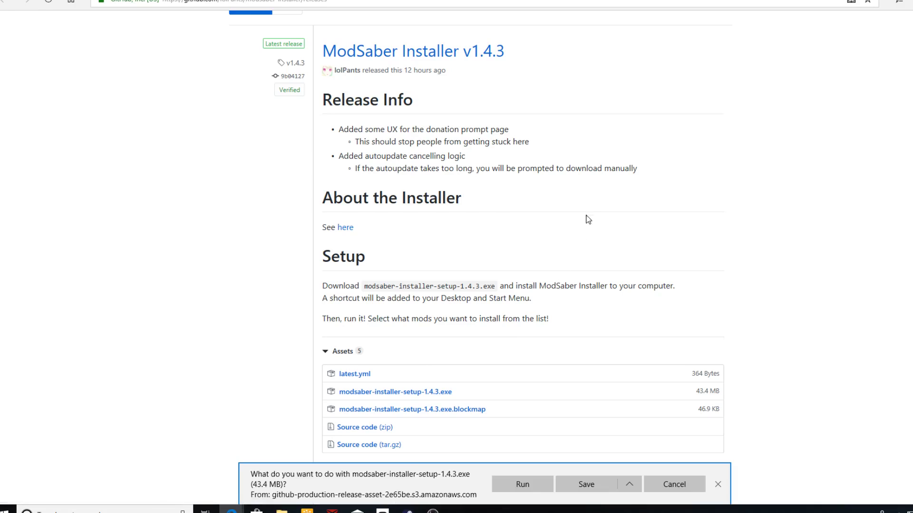
pyautogui.click(586, 484)
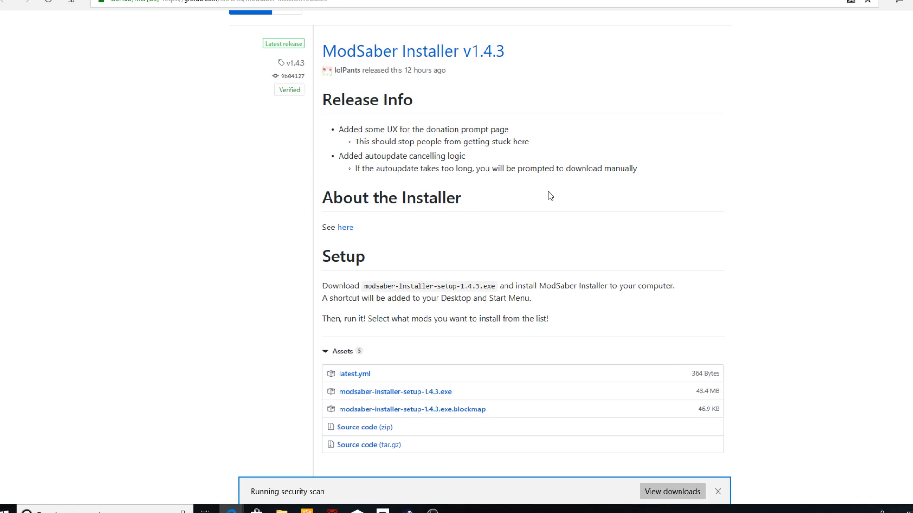
pyautogui.moveTo(653, 480)
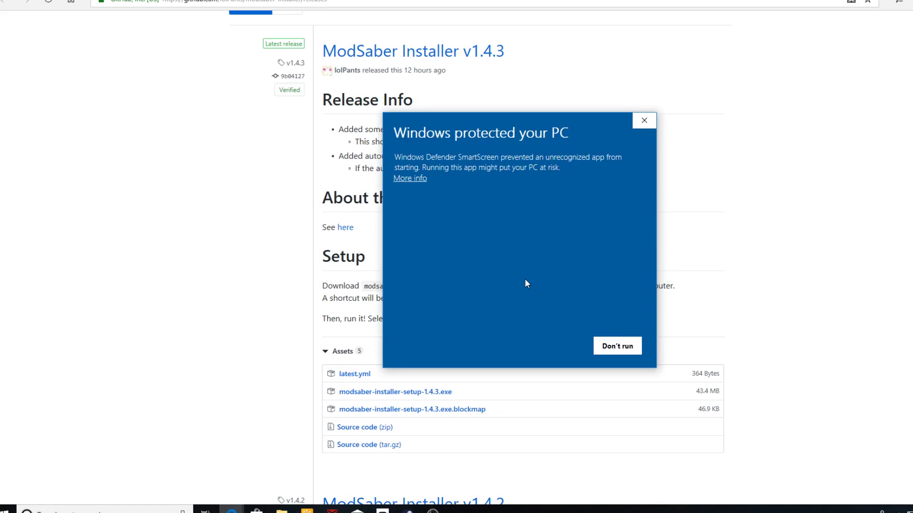
pyautogui.moveTo(419, 184)
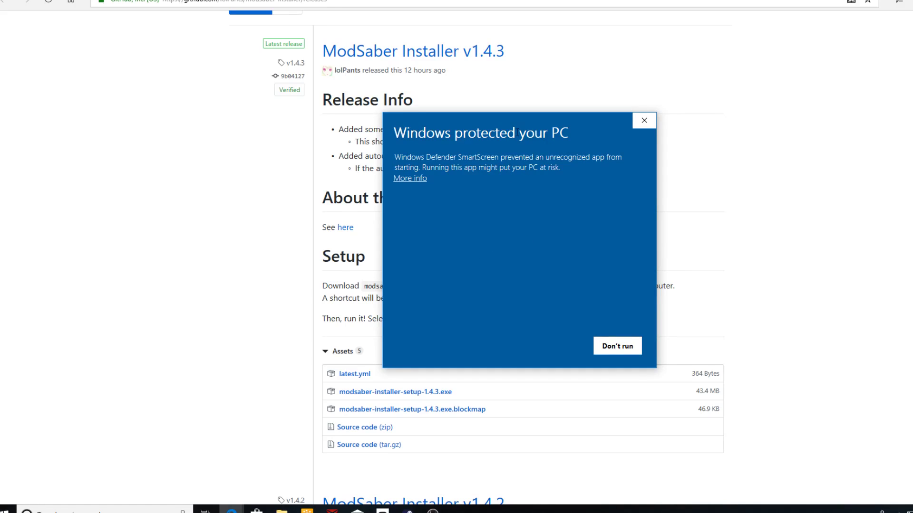
# Get past the Windows protection warning, install to the default folder and finish, launching ModSaber Installer
pyautogui.click(409, 178)
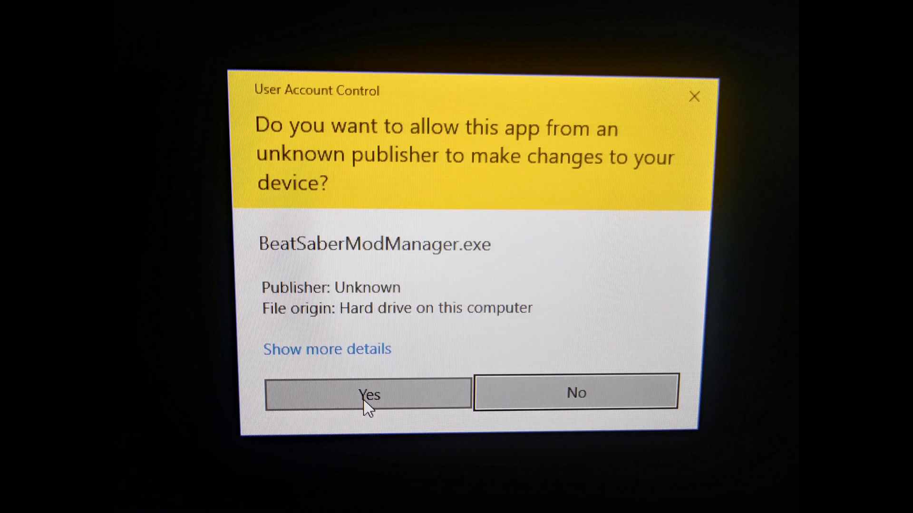
pyautogui.click(367, 394)
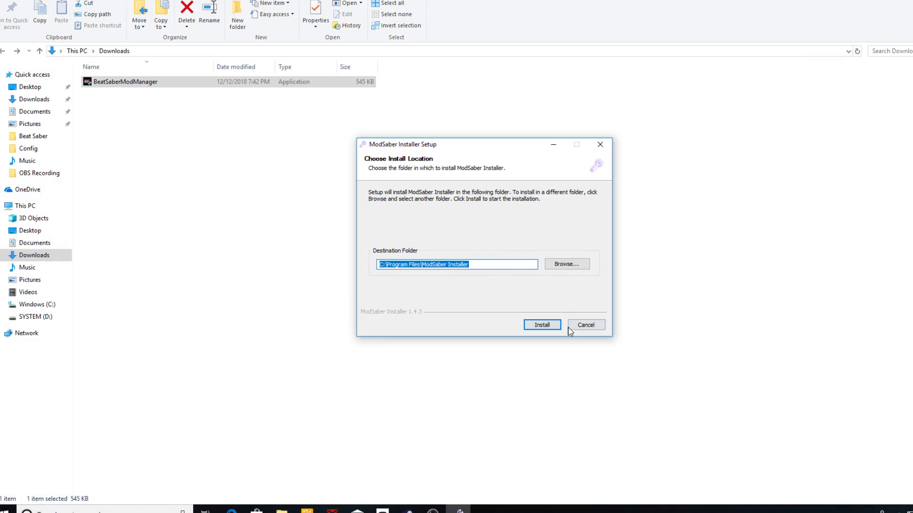
pyautogui.click(541, 325)
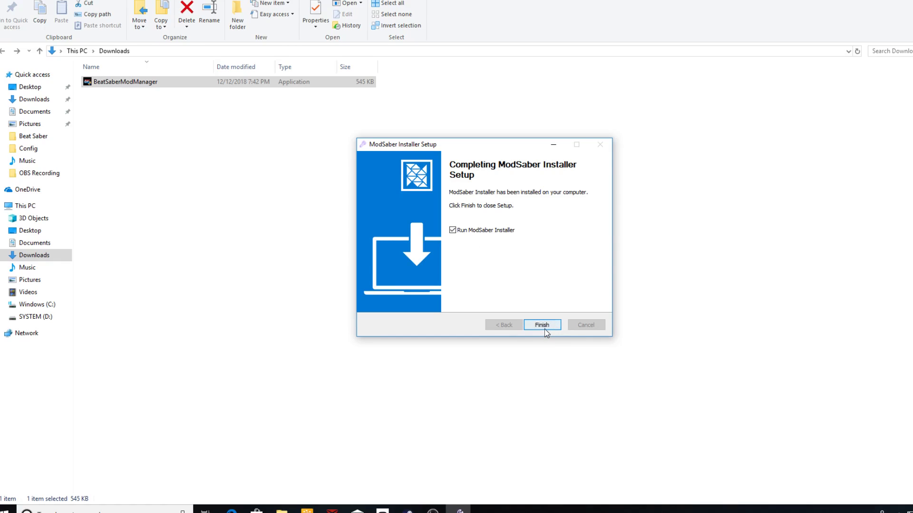
pyautogui.click(541, 325)
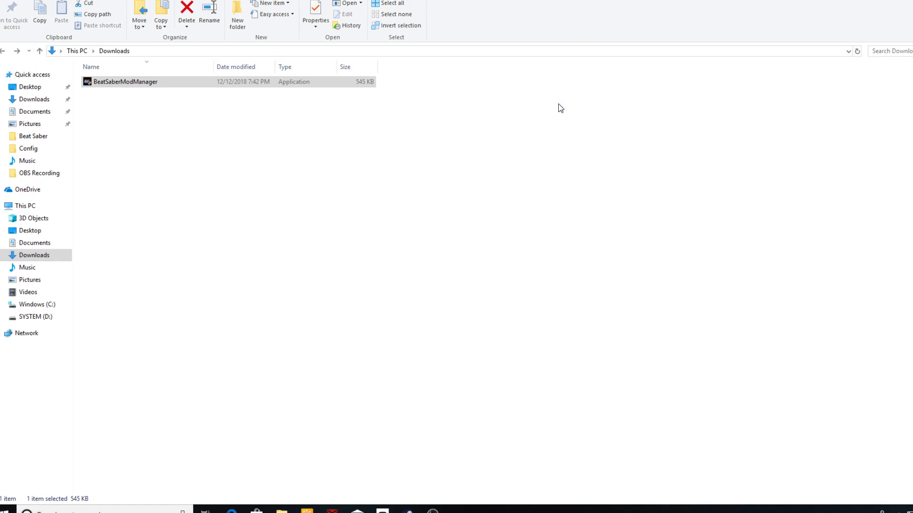
pyautogui.doubleClick(125, 82)
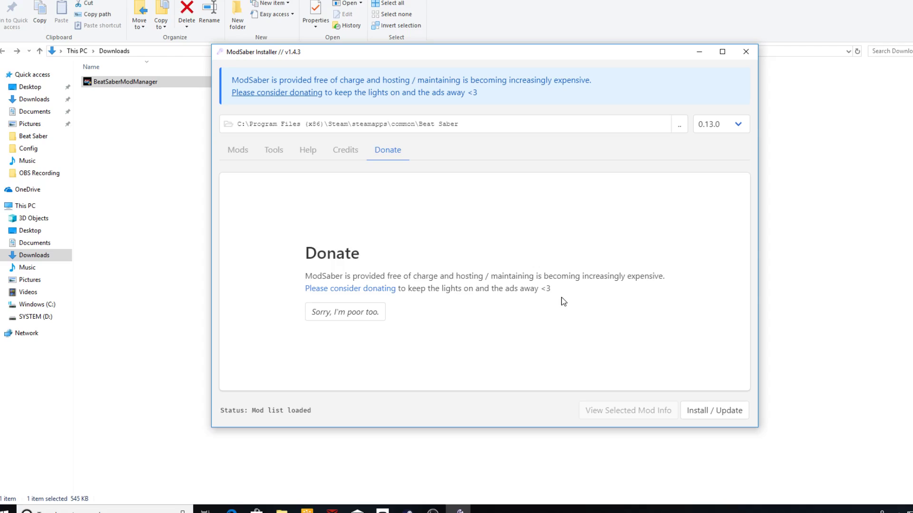
# Mark Camera Plus in the Mods list and browse through the remaining mod categories
pyautogui.click(238, 150)
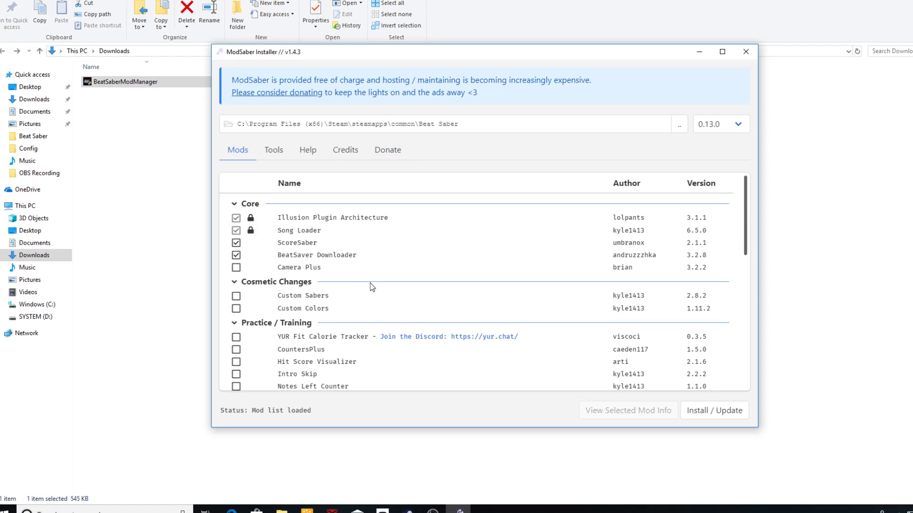
pyautogui.moveTo(300, 211)
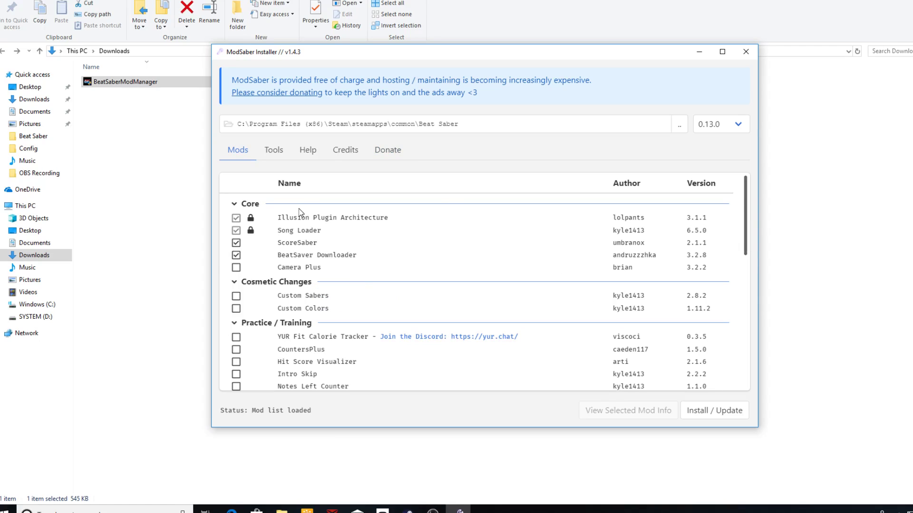
pyautogui.click(237, 267)
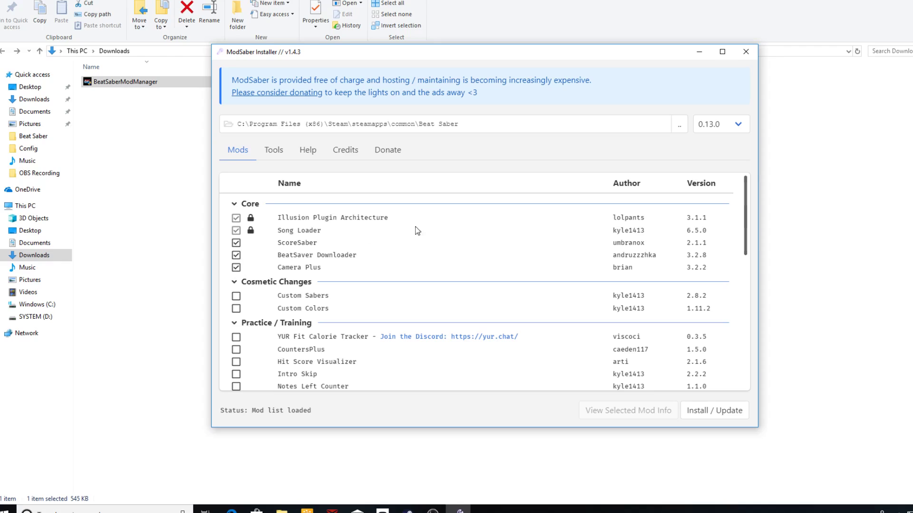
pyautogui.moveTo(297, 239)
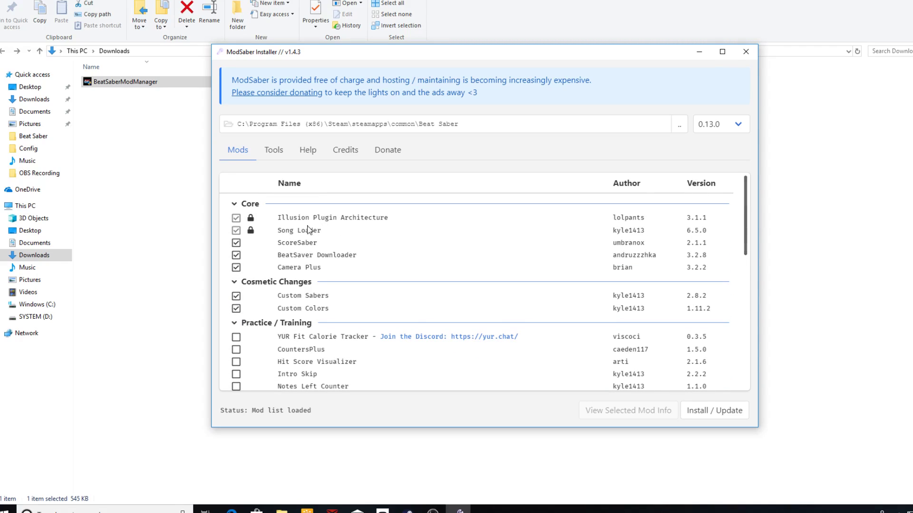
pyautogui.scroll(-3)
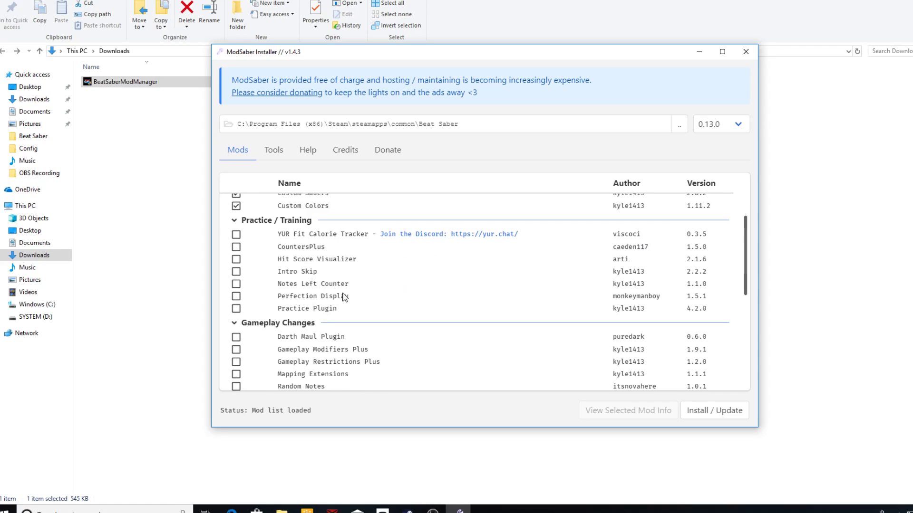
pyautogui.moveTo(375, 242)
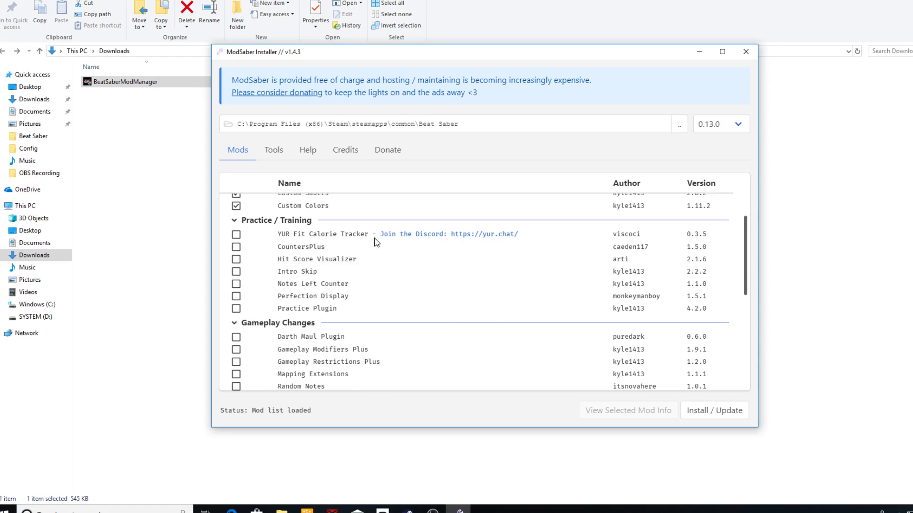
pyautogui.moveTo(373, 279)
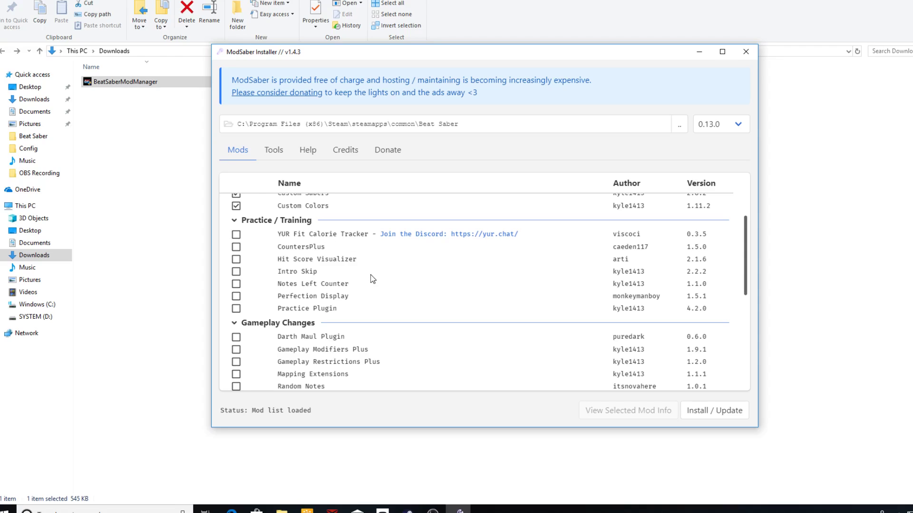
pyautogui.scroll(-3)
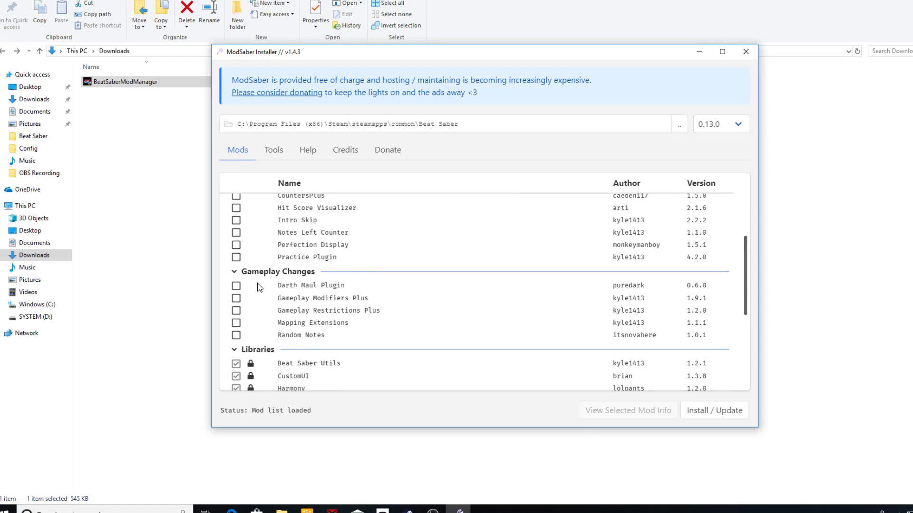
pyautogui.scroll(-3)
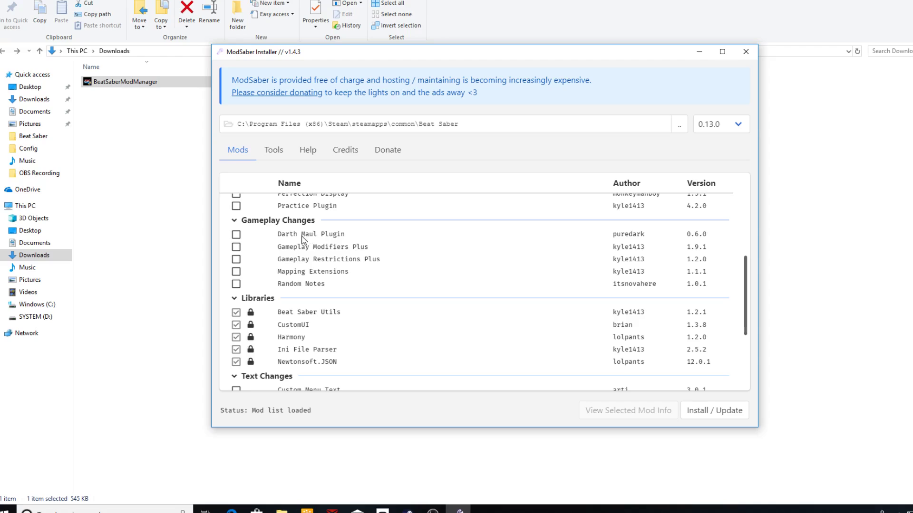
pyautogui.moveTo(519, 267)
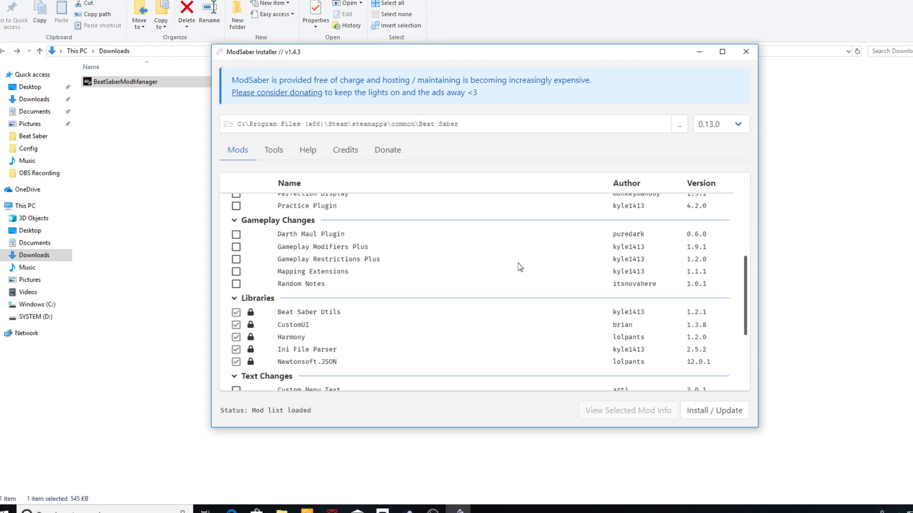
pyautogui.scroll(-3)
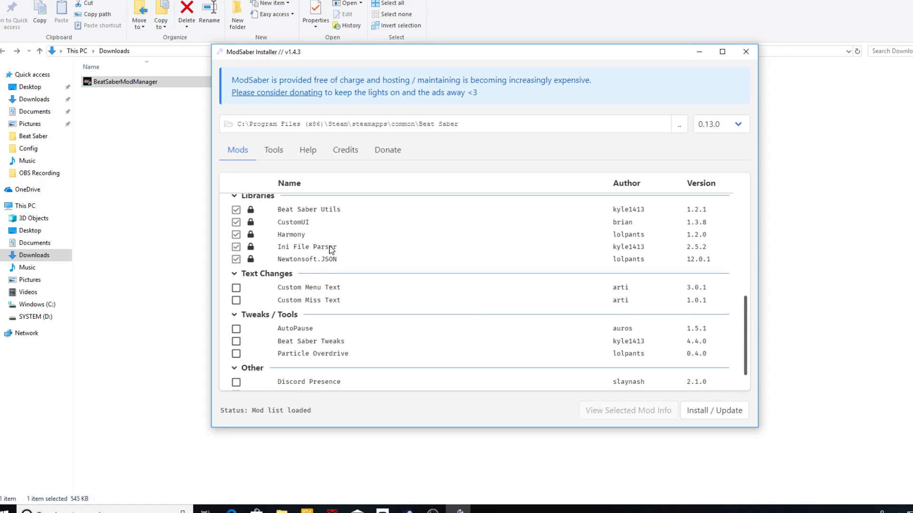
pyautogui.scroll(-3)
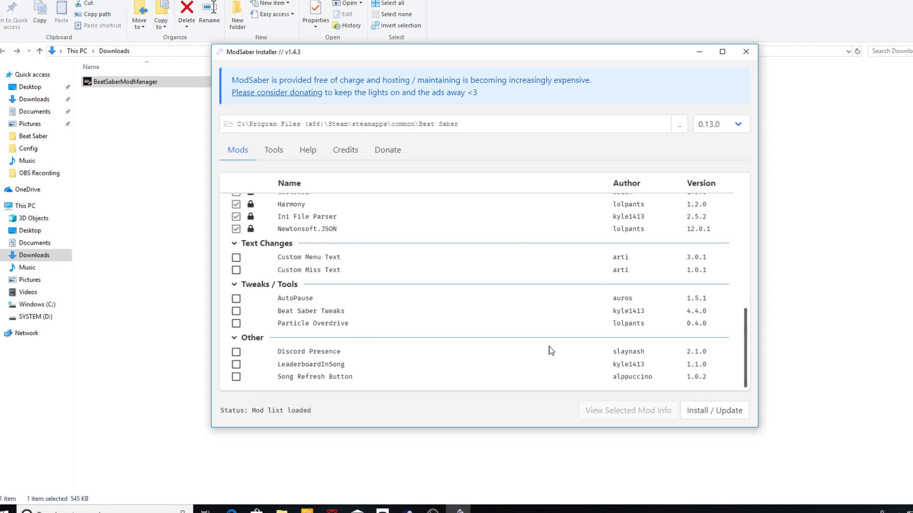
pyautogui.moveTo(512, 359)
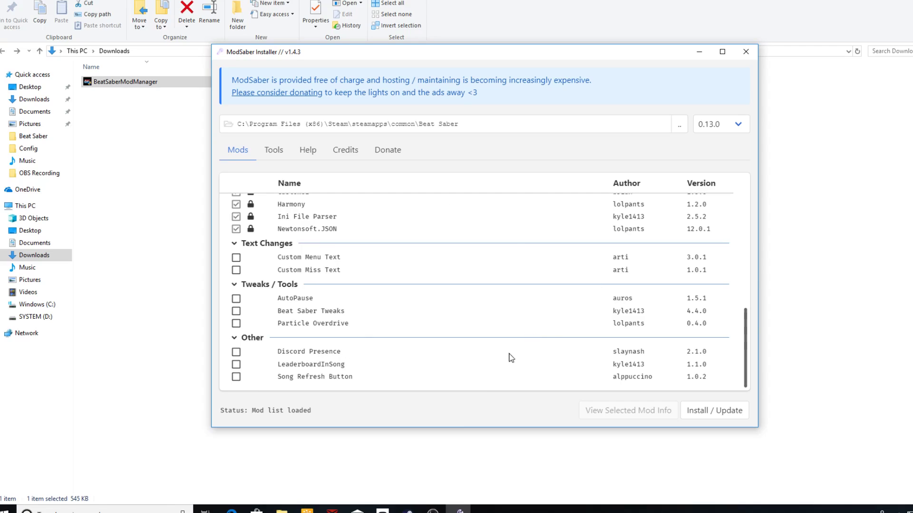
pyautogui.moveTo(458, 373)
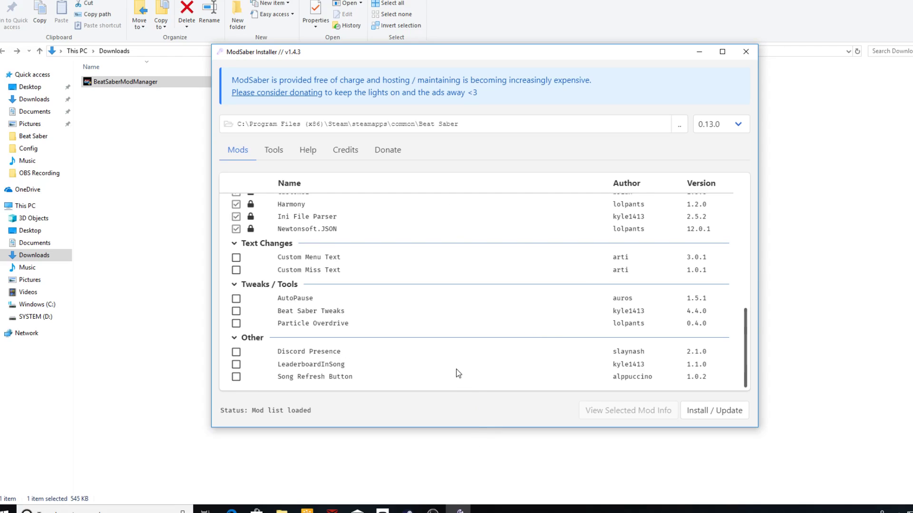
pyautogui.moveTo(395, 361)
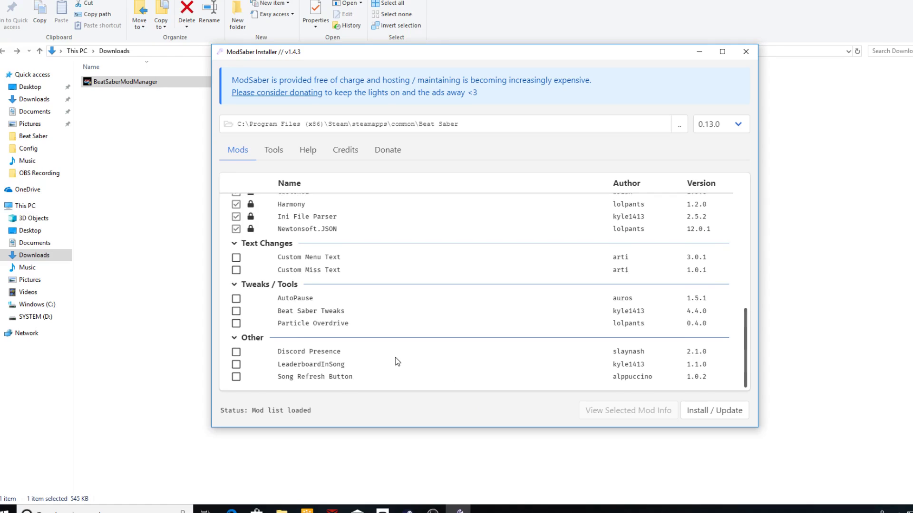
pyautogui.scroll(3)
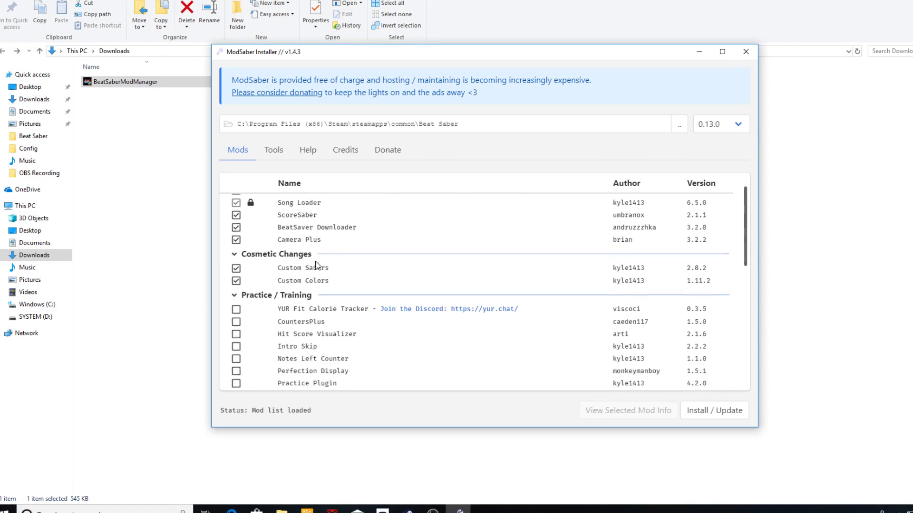
pyautogui.scroll(-3)
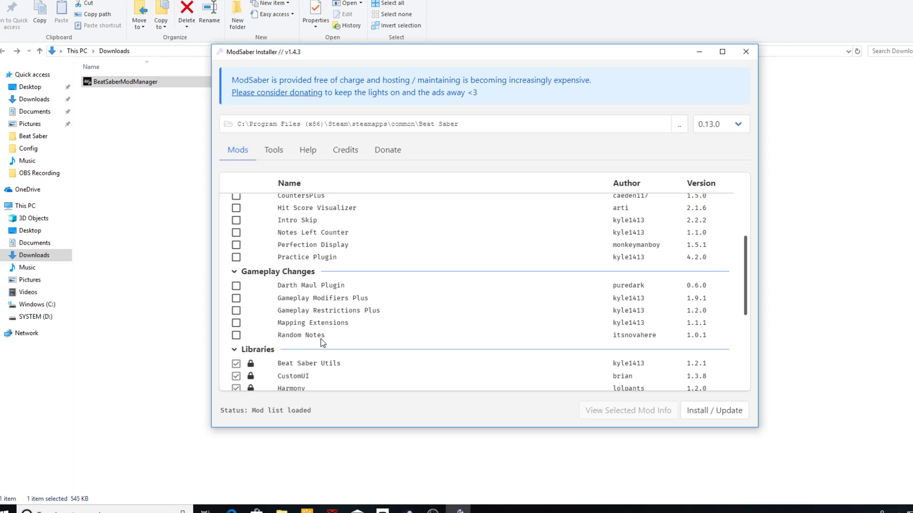
pyautogui.scroll(-3)
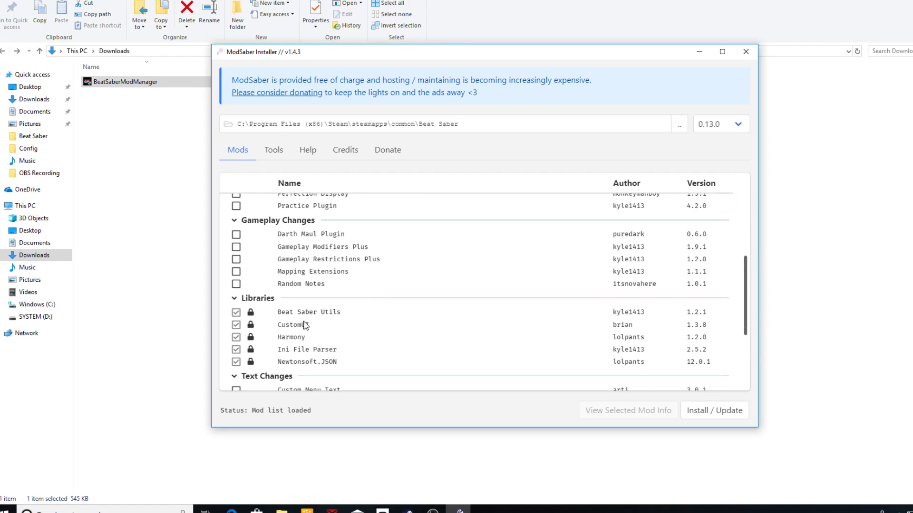
pyautogui.scroll(-3)
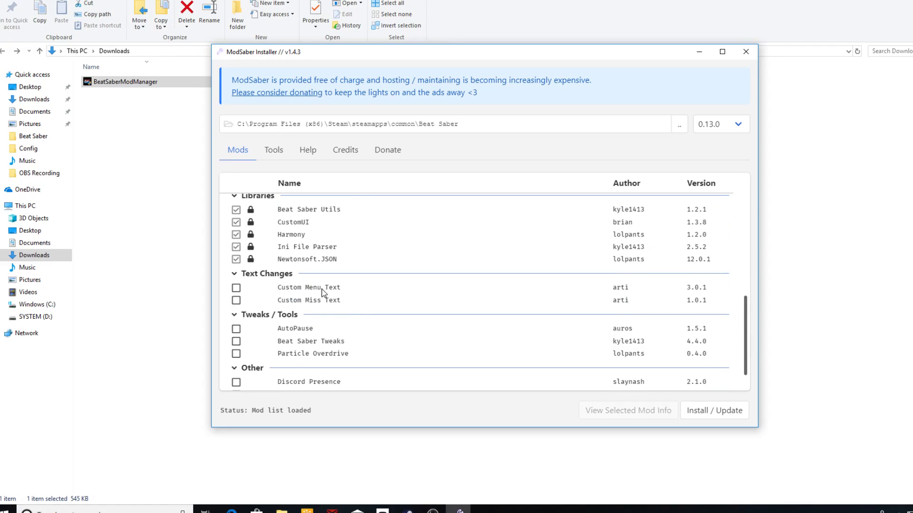
pyautogui.moveTo(372, 327)
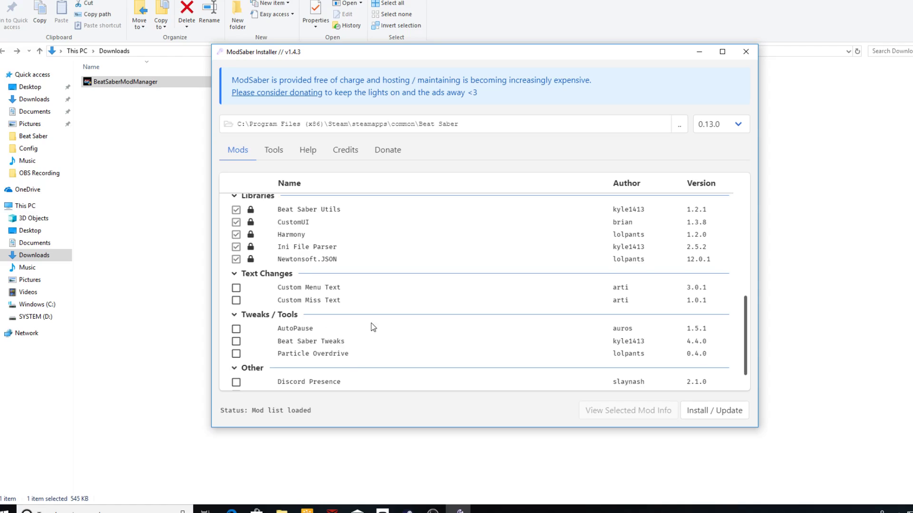
pyautogui.scroll(-3)
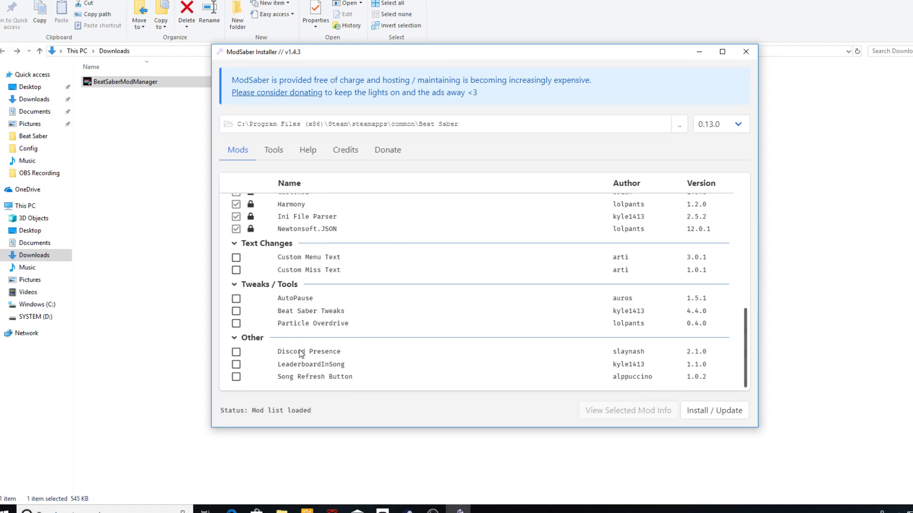
pyautogui.moveTo(529, 358)
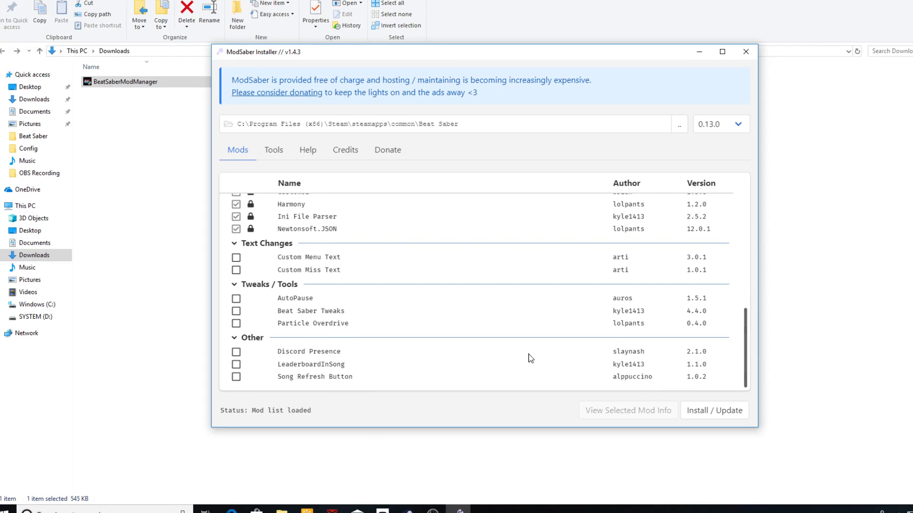
pyautogui.moveTo(538, 349)
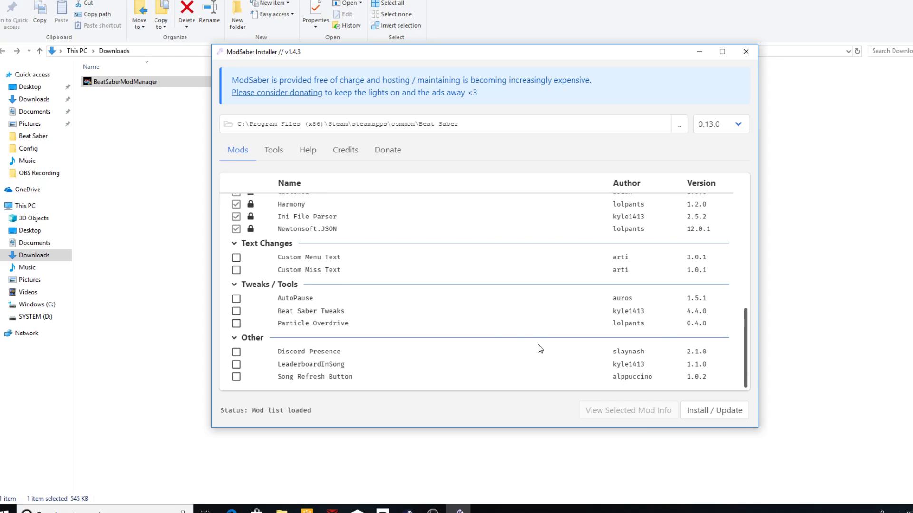
pyautogui.moveTo(714, 417)
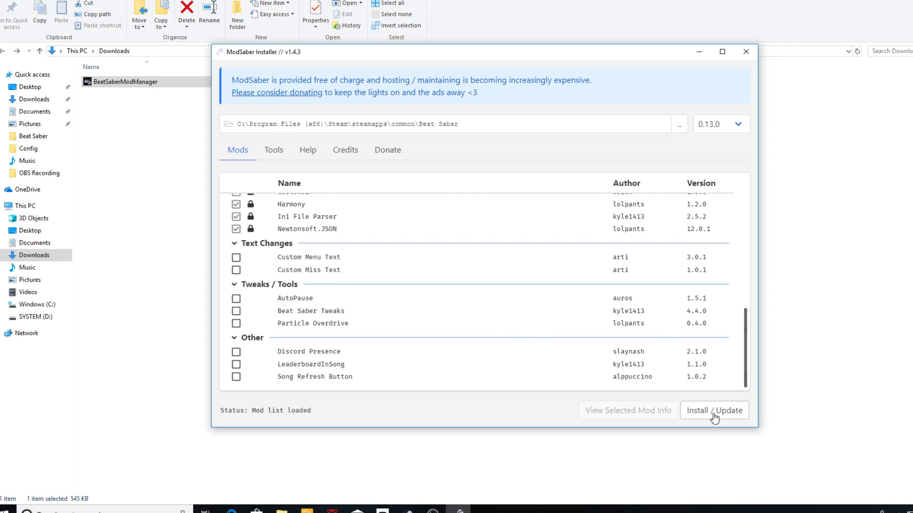
# Install the ticked mods into the game, then bring up the Steam library
pyautogui.click(714, 411)
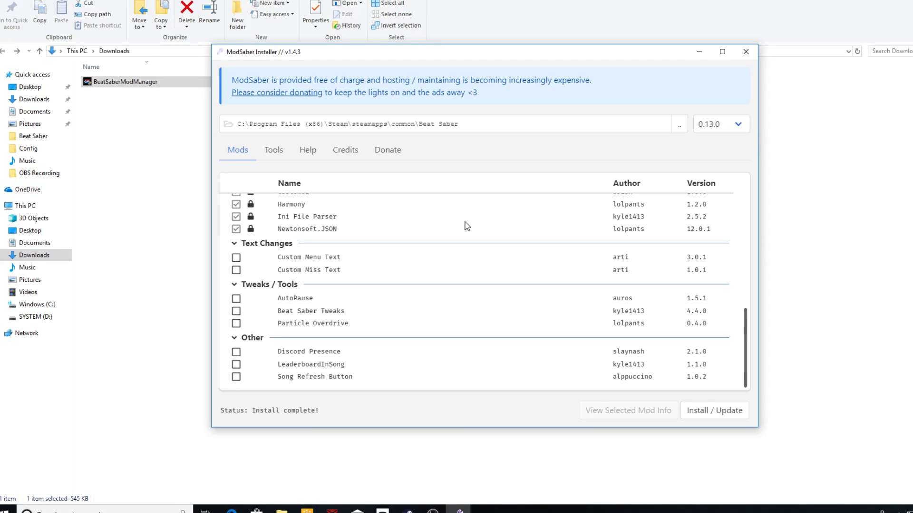
pyautogui.moveTo(596, 291)
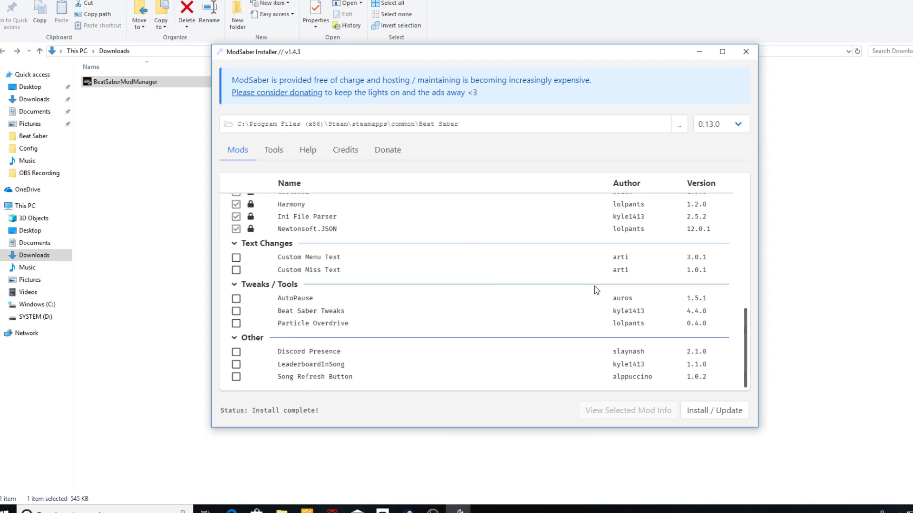
pyautogui.moveTo(447, 440)
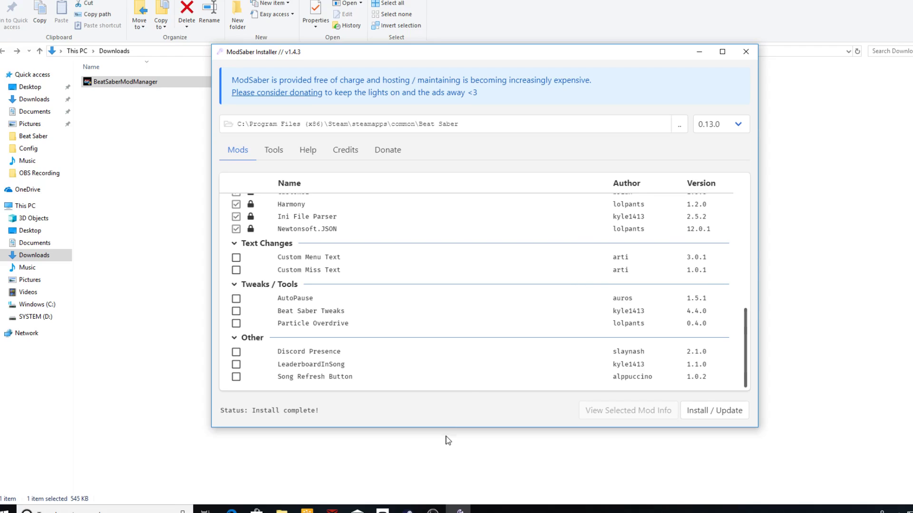
pyautogui.click(407, 511)
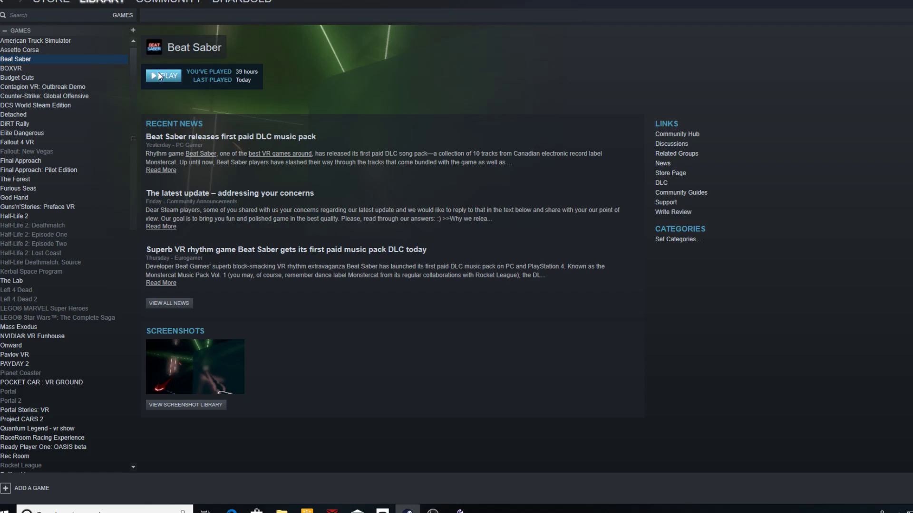
# Launch Beat Saber from Steam, browse the solo packs including Extras, and return to the main menu
pyautogui.click(164, 75)
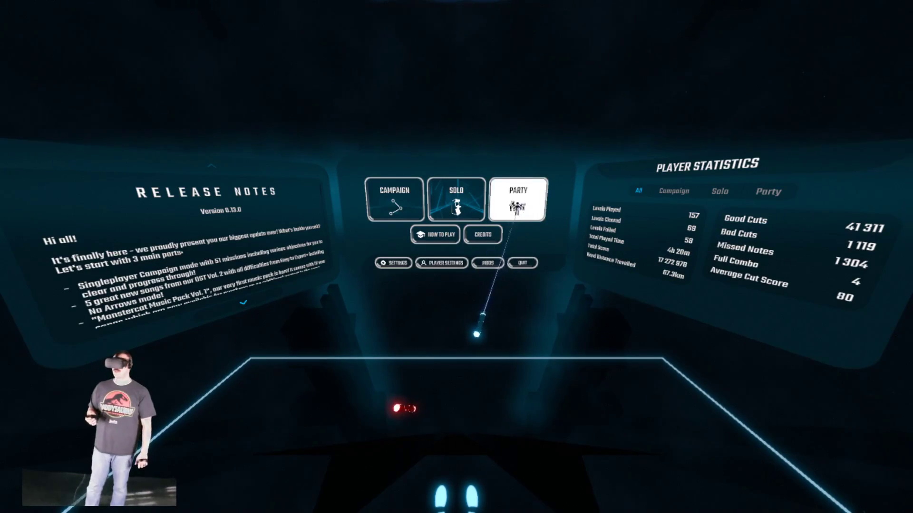
pyautogui.click(456, 200)
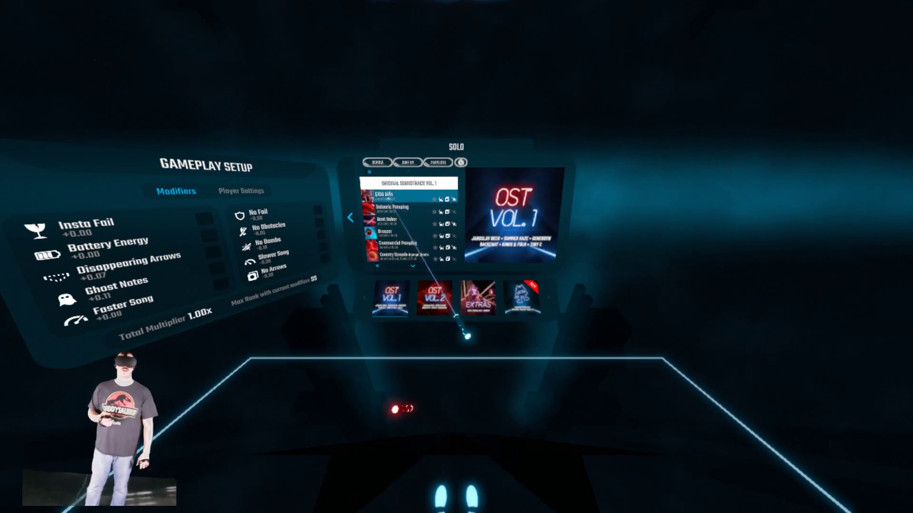
pyautogui.scroll(-3)
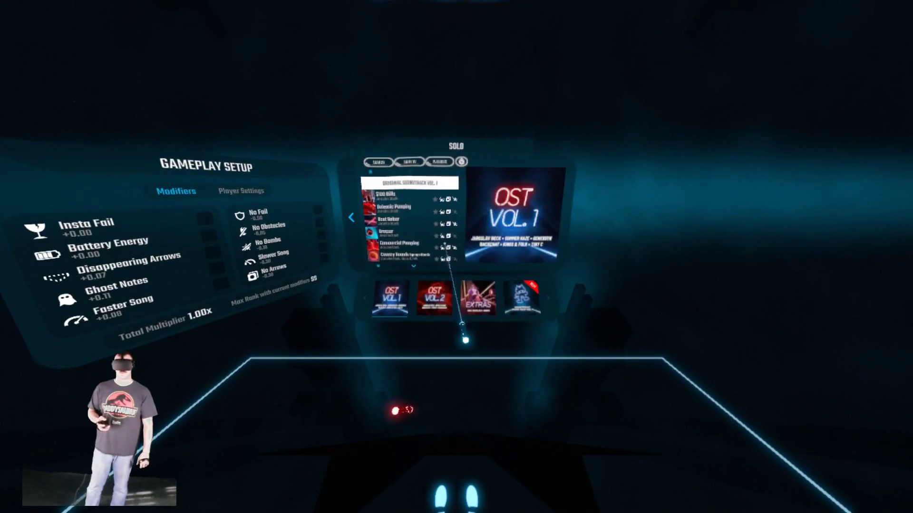
pyautogui.click(478, 298)
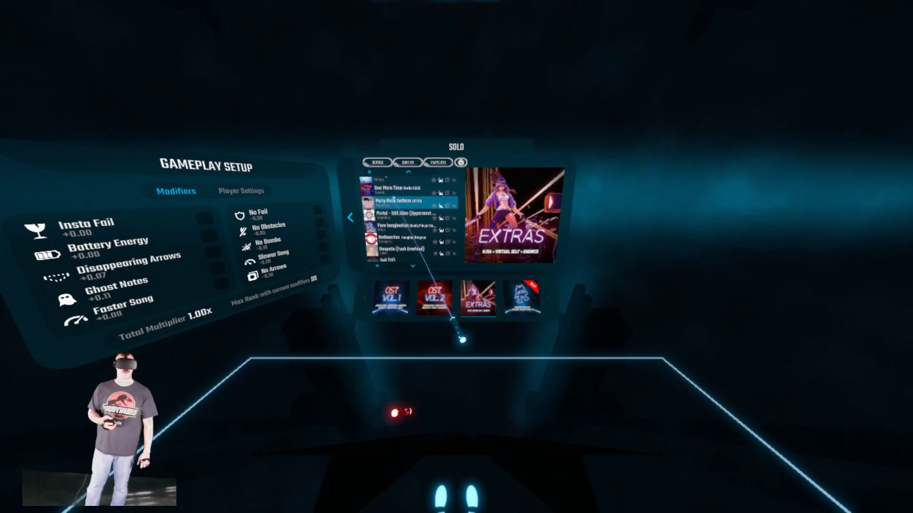
pyautogui.click(408, 226)
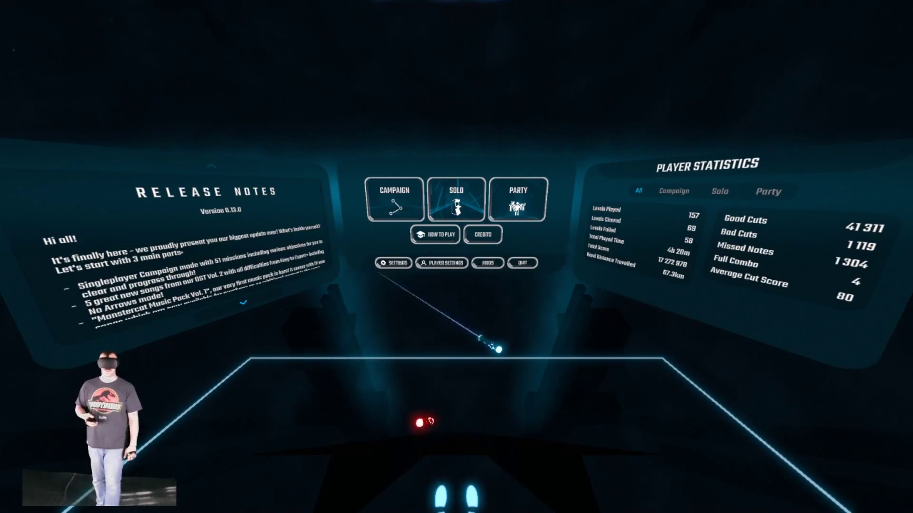
pyautogui.click(487, 263)
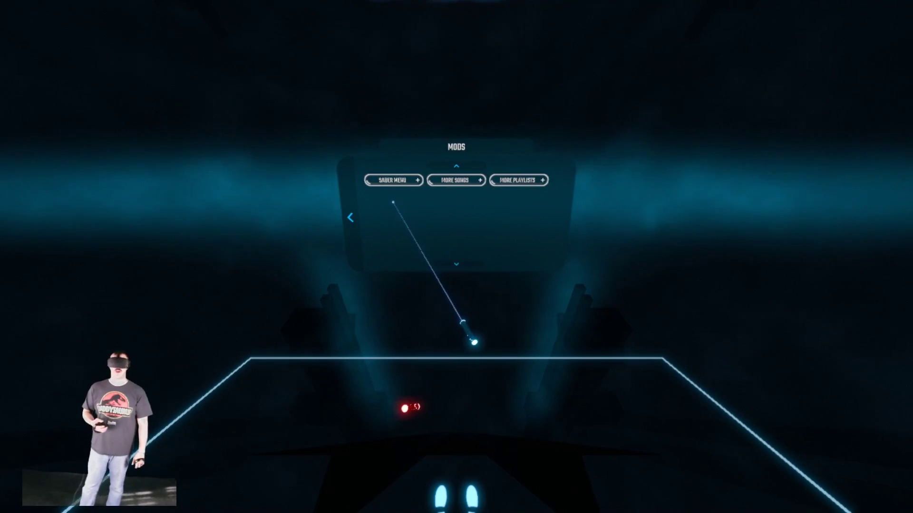
pyautogui.click(392, 180)
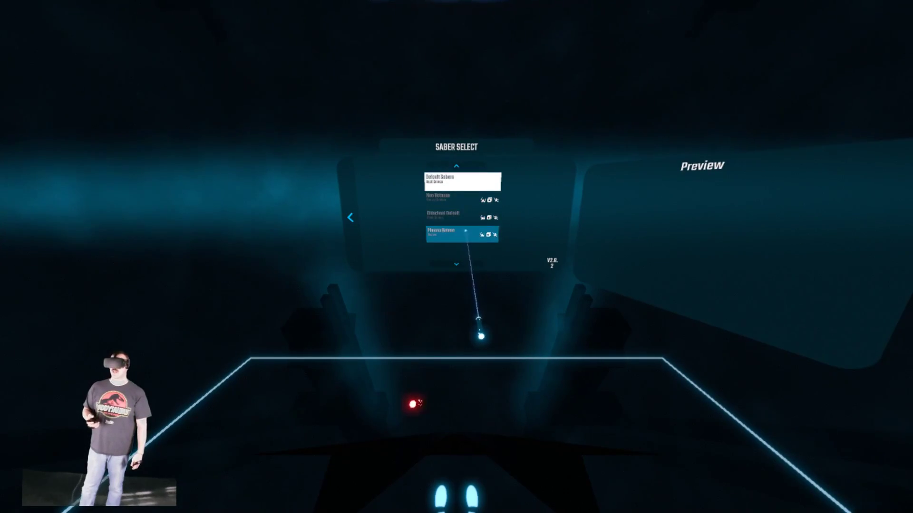
pyautogui.click(461, 200)
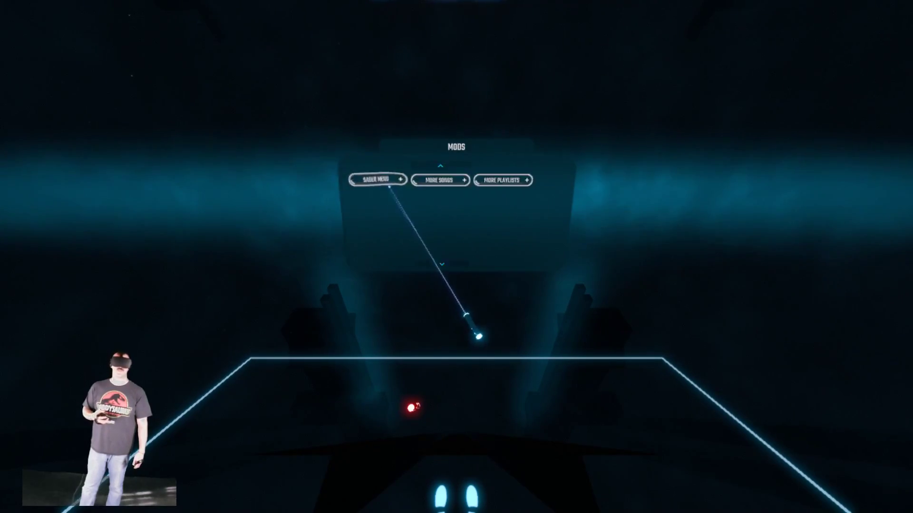
pyautogui.click(439, 179)
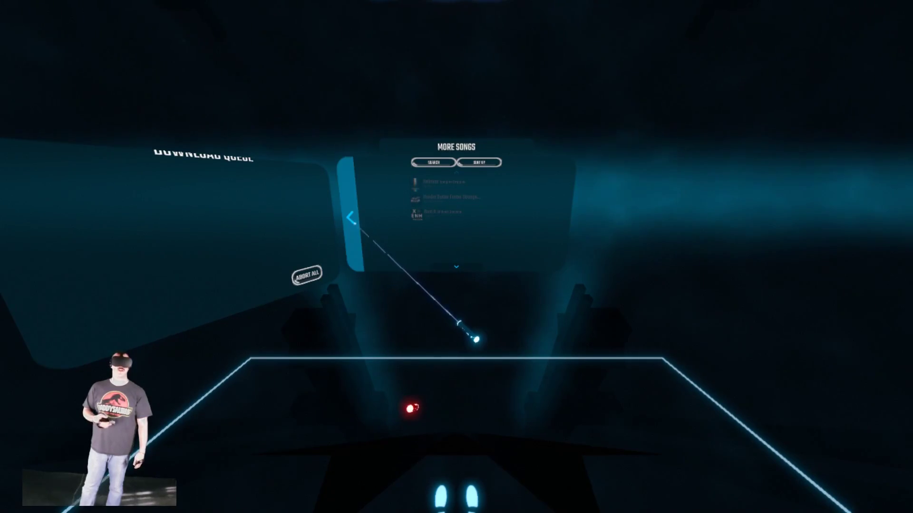
pyautogui.click(351, 218)
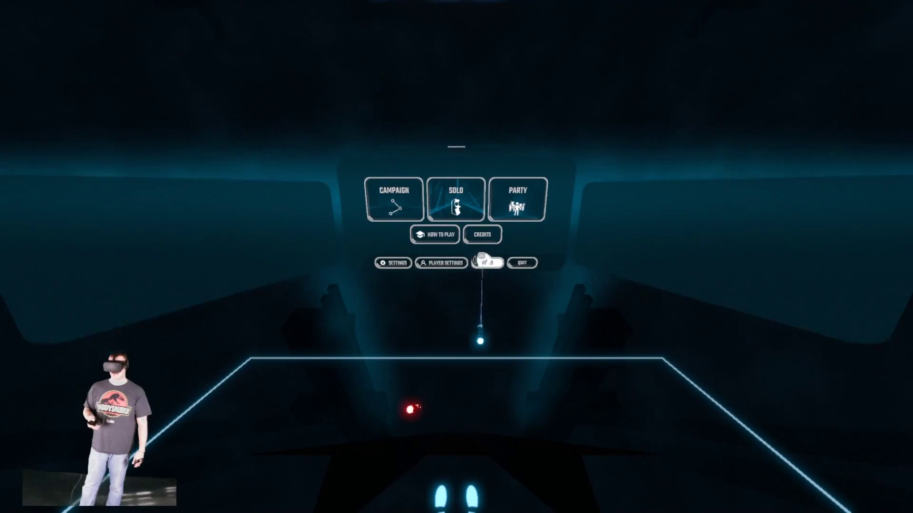
pyautogui.click(489, 262)
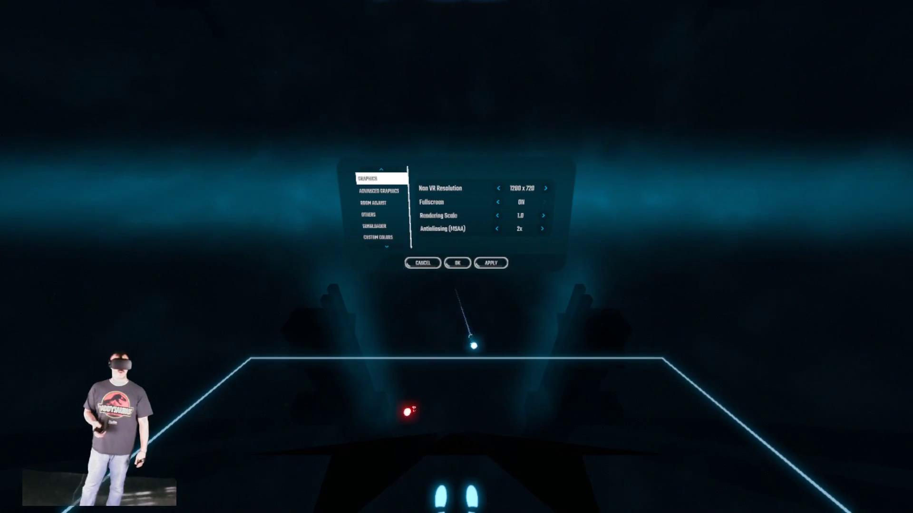
pyautogui.click(377, 238)
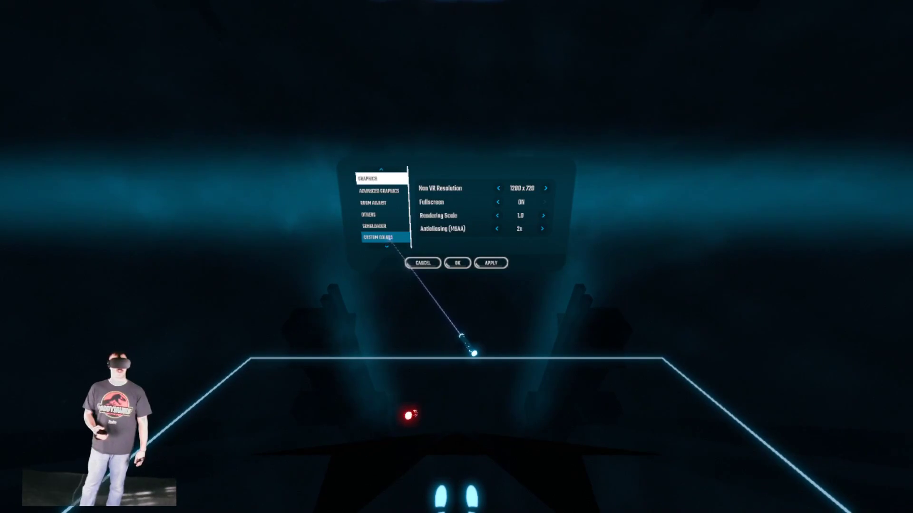
pyautogui.click(376, 238)
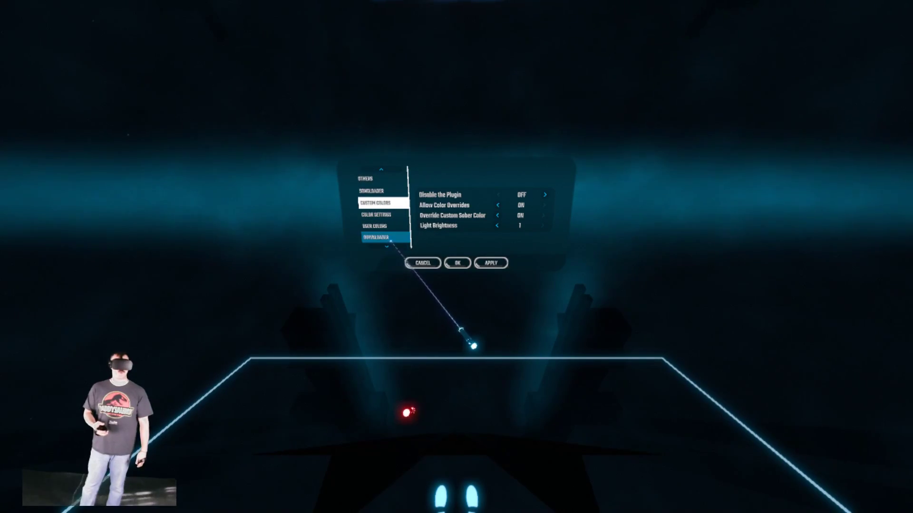
pyautogui.click(375, 237)
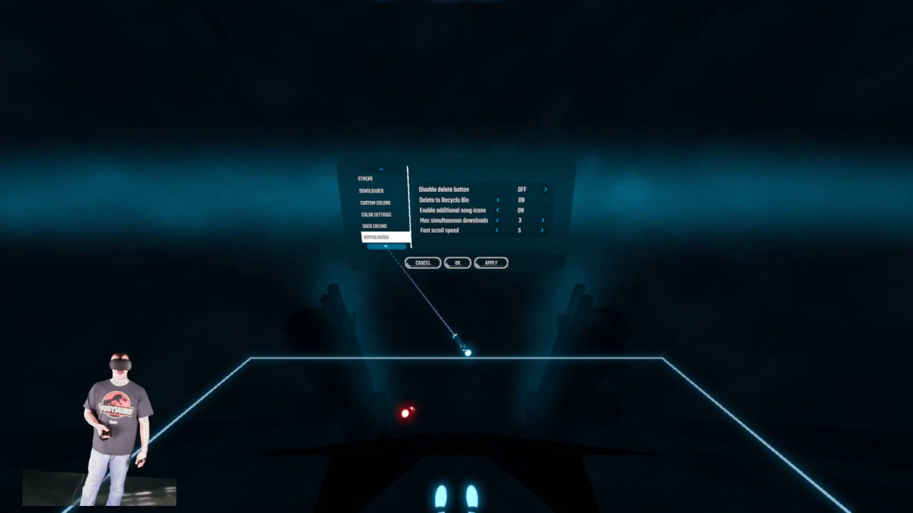
pyautogui.click(421, 263)
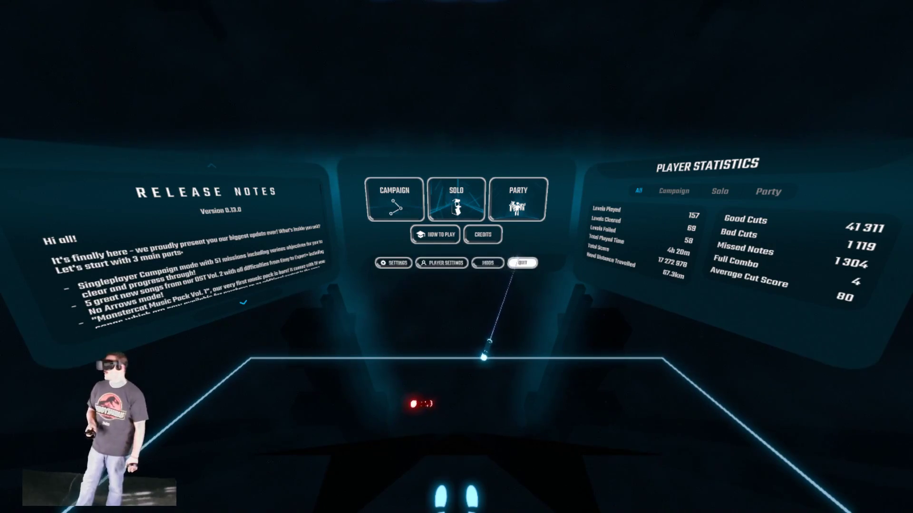
# Enter Solo mode and switch to the Extras song pack
pyautogui.click(487, 263)
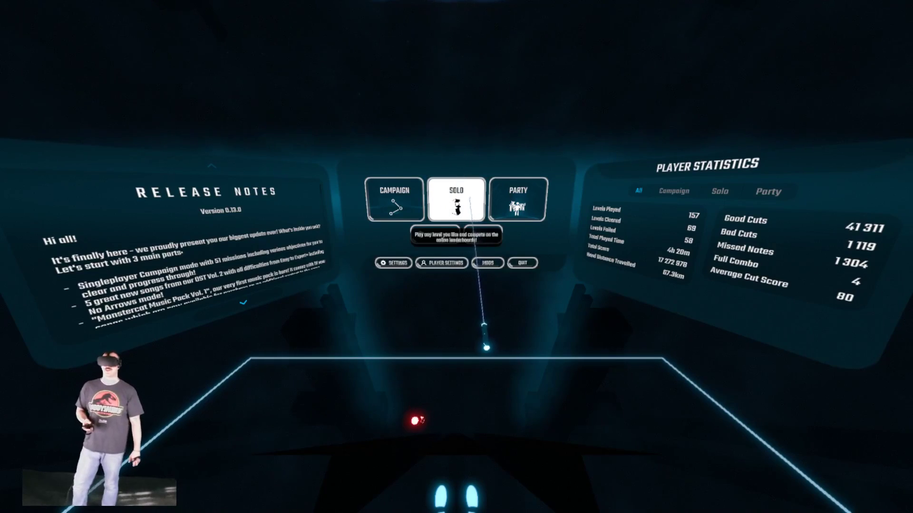
pyautogui.click(457, 199)
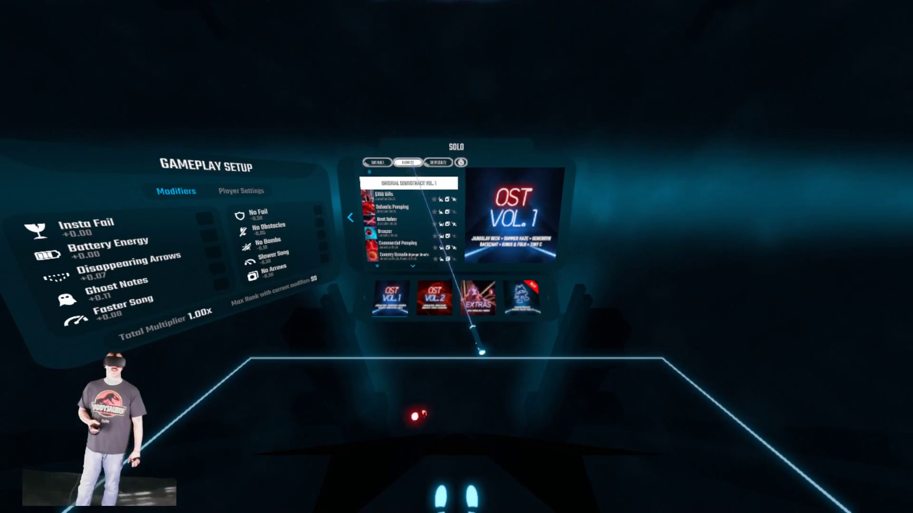
pyautogui.click(478, 299)
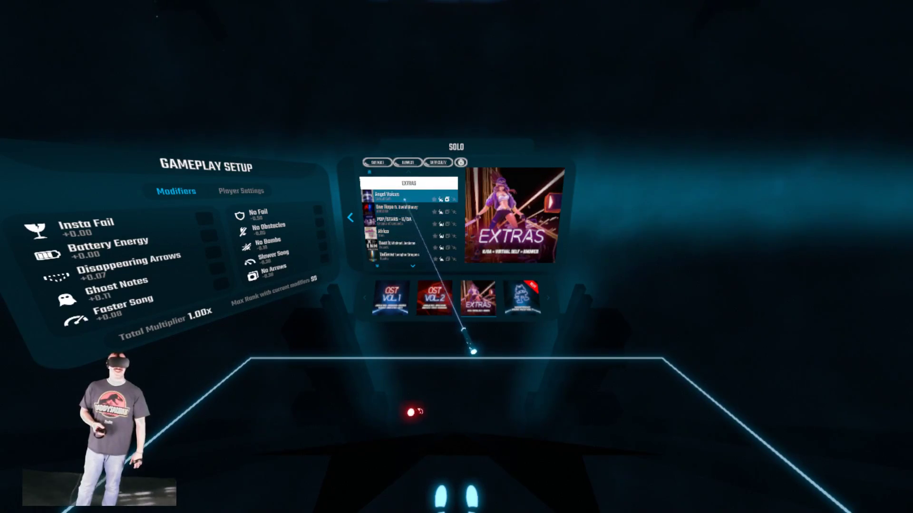
# Select the song Believer and start playing it with the custom sabers
pyautogui.click(411, 211)
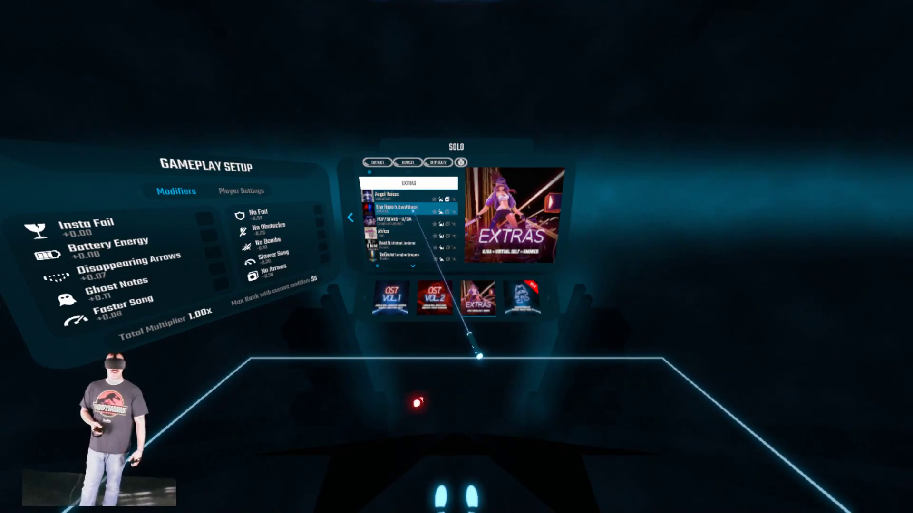
pyautogui.click(384, 258)
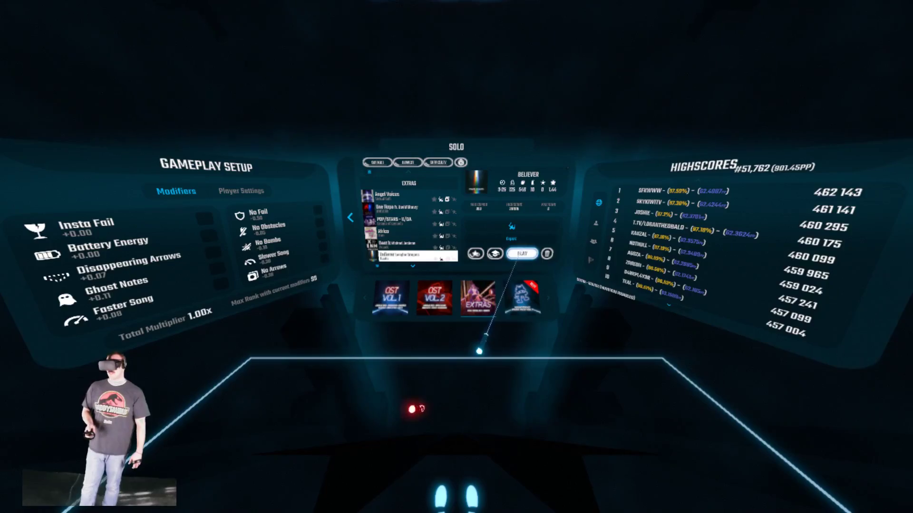
pyautogui.click(522, 252)
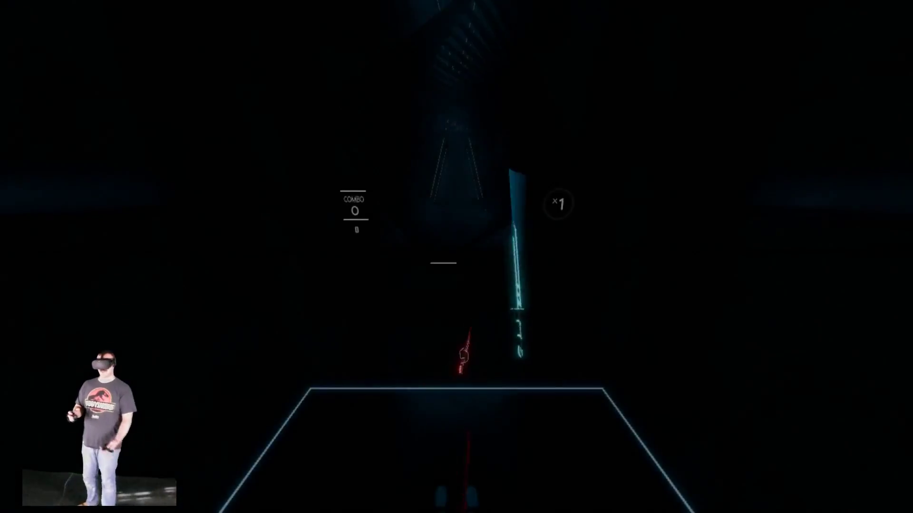